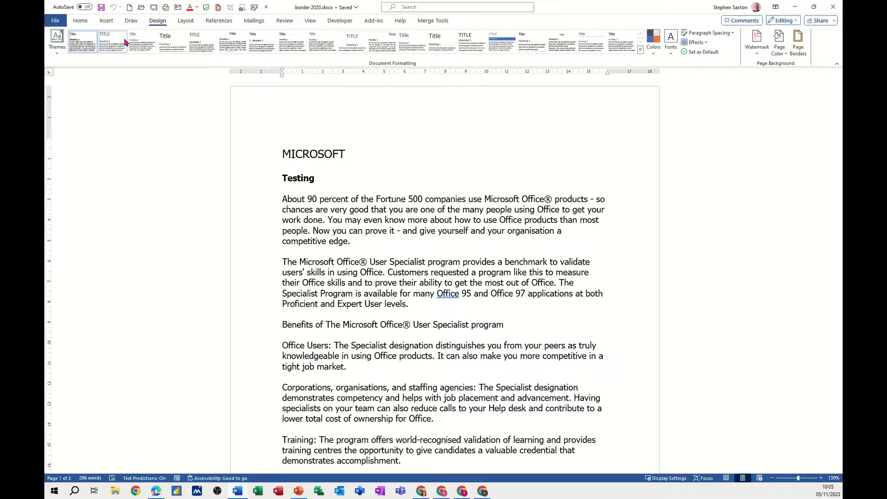
Step: Preview style sets (blue, green, all-caps, small-caps, shaded bars) and keep the original heading styling
left_click(283, 154)
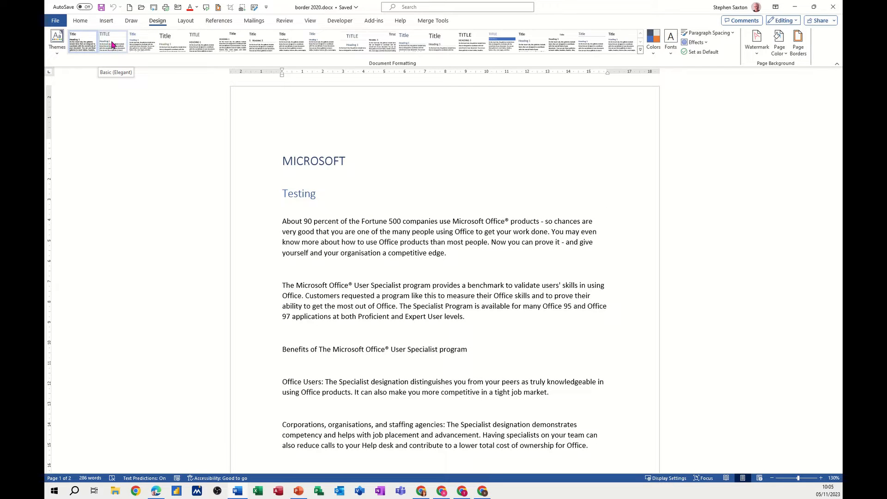
left_click(143, 44)
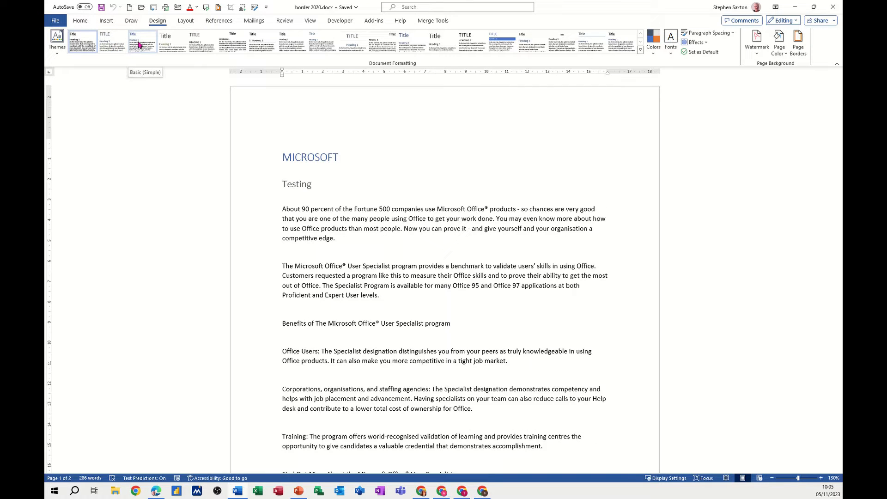
left_click(172, 43)
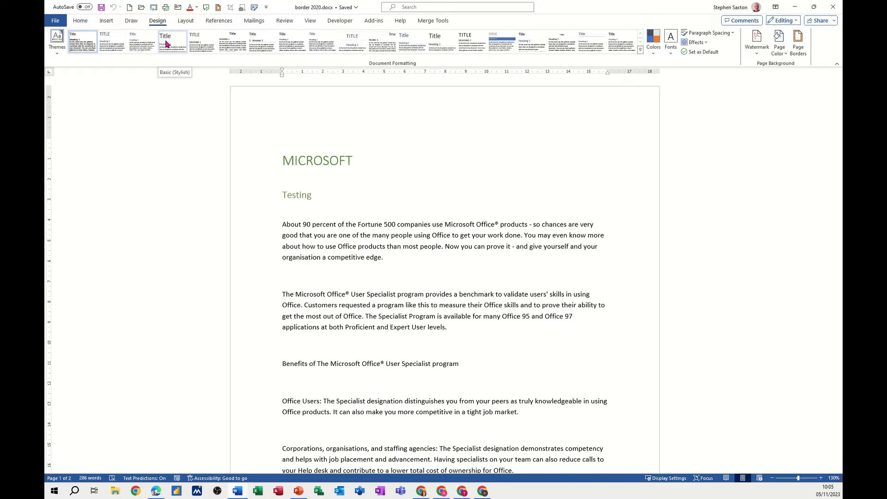
mouse_move(180, 45)
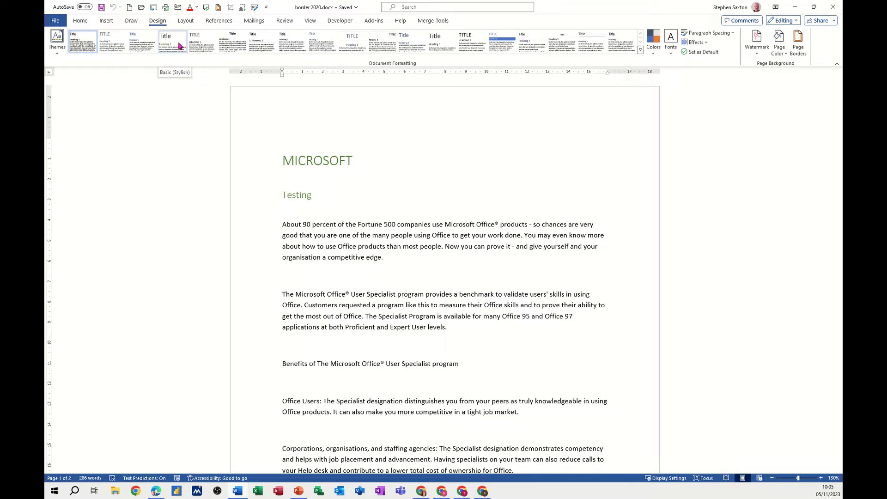
left_click(202, 42)
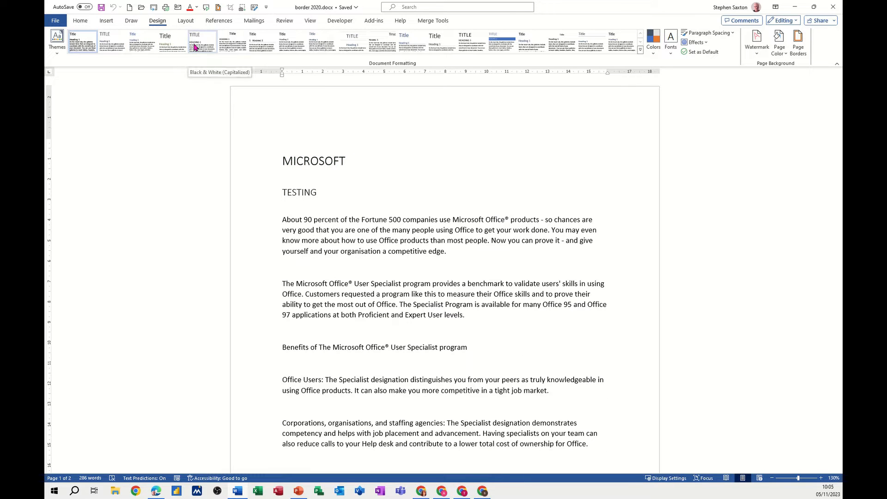
left_click(232, 43)
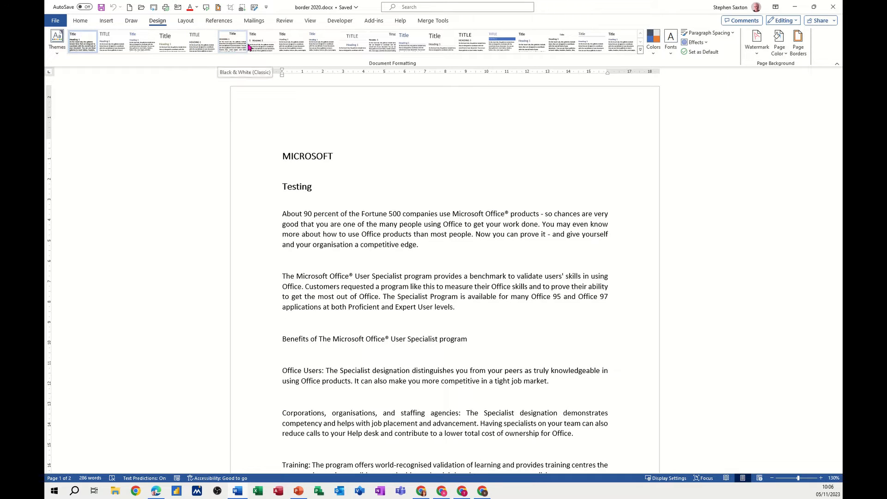
left_click(322, 44)
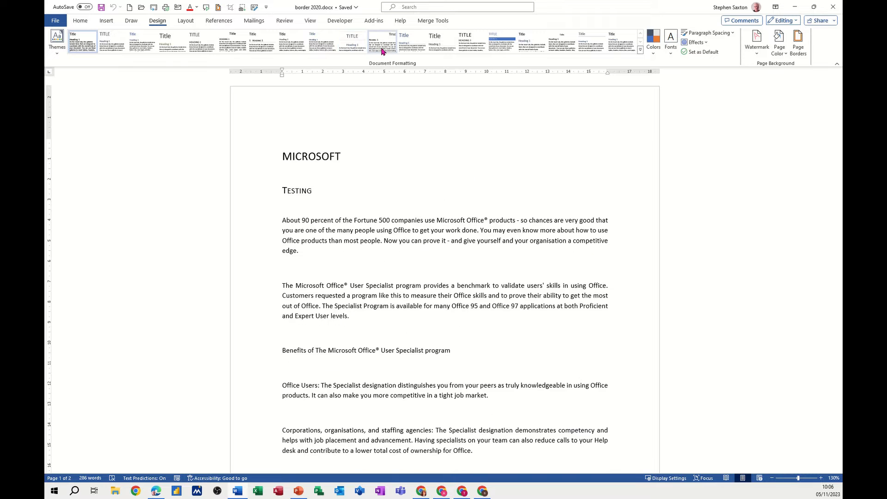
left_click(441, 43)
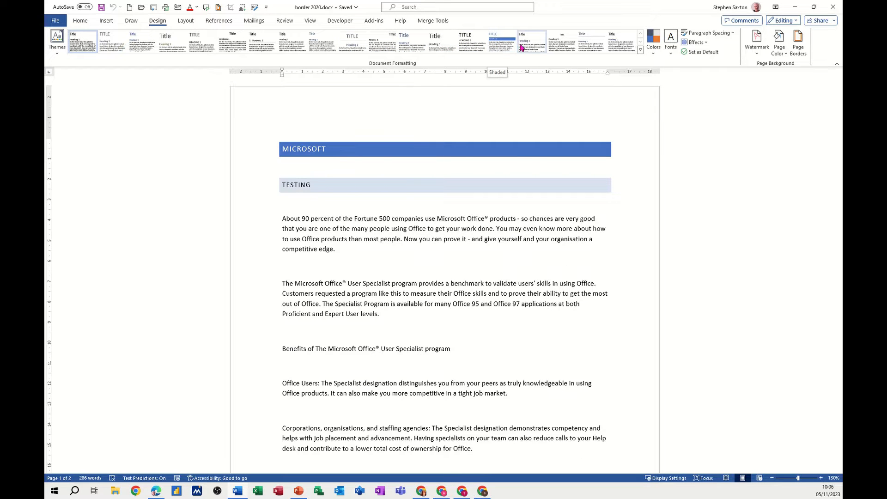
left_click(533, 42)
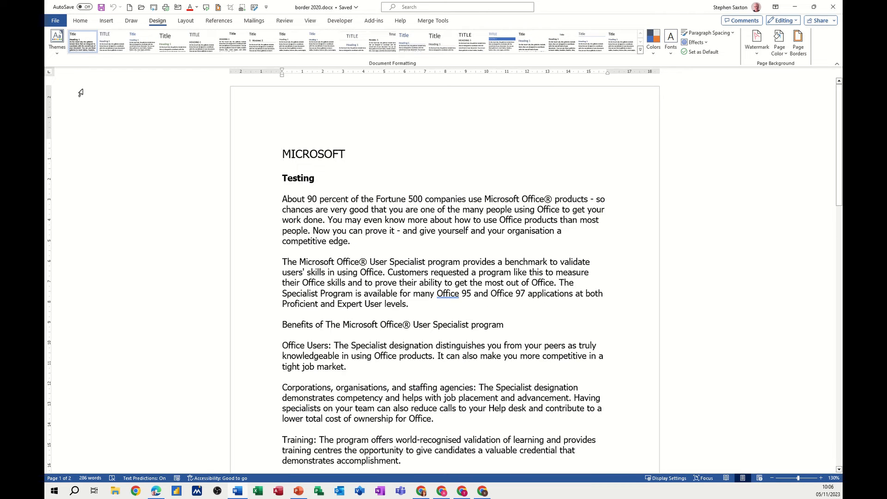
Step: Apply a different theme and preview its orange, red and brown heading style sets
left_click(56, 40)
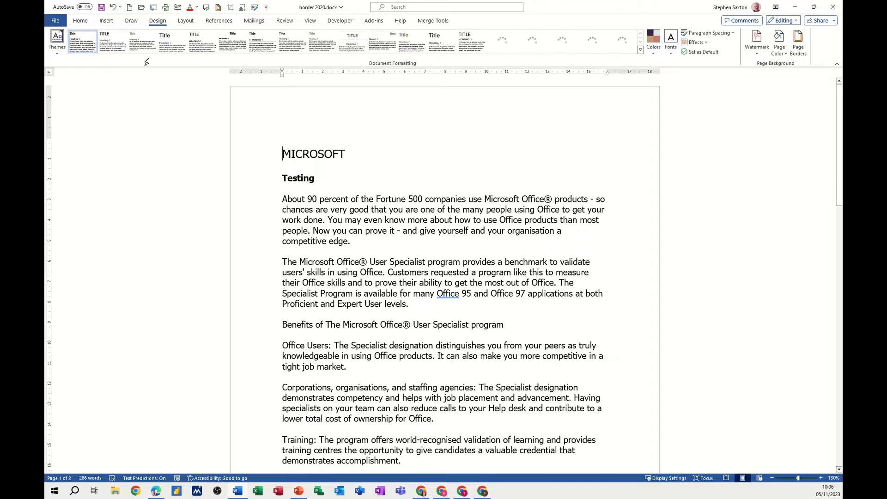
left_click(170, 43)
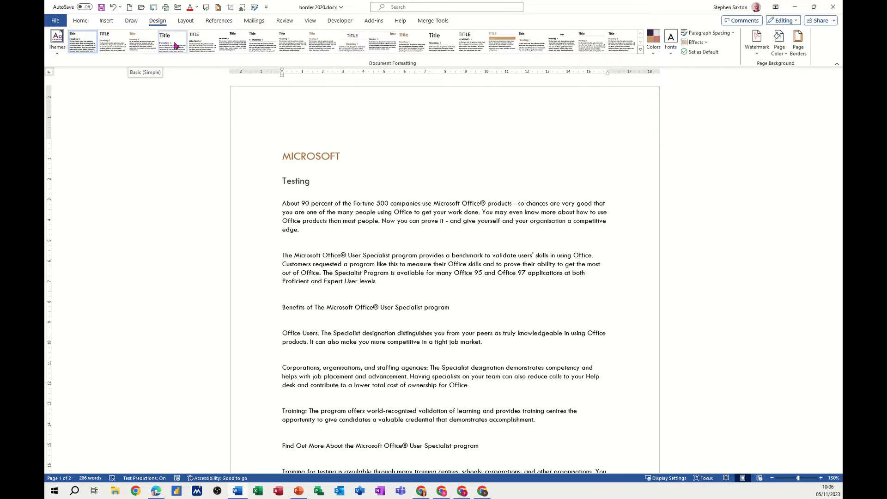
left_click(352, 43)
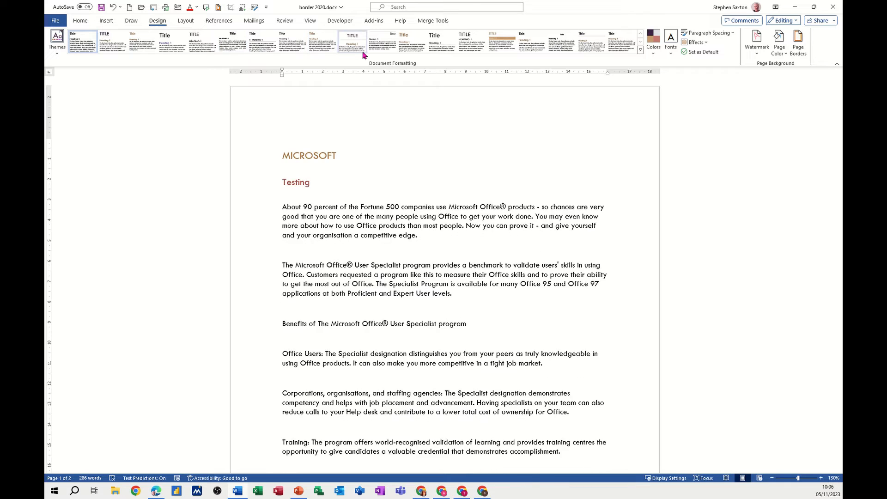
left_click(501, 42)
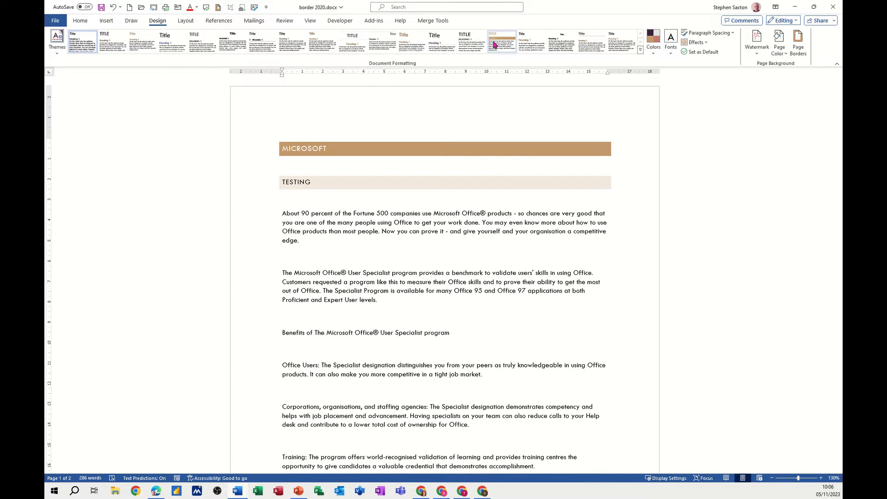
left_click(142, 42)
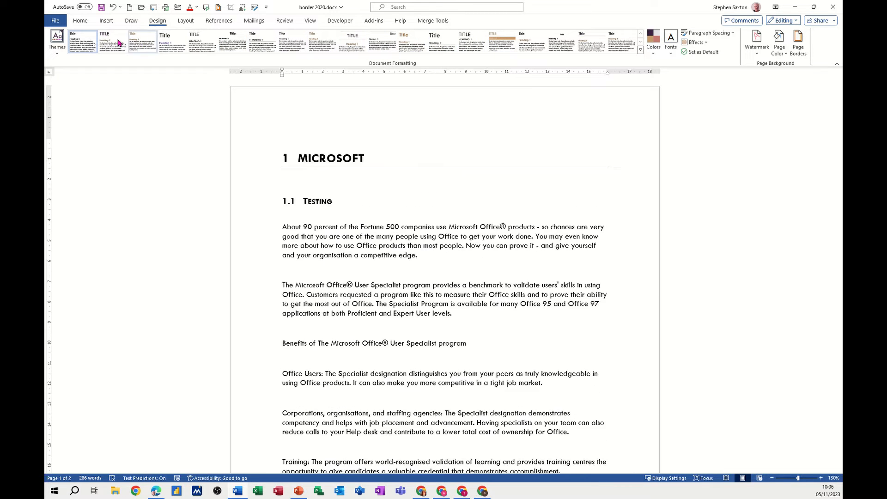
Step: Try a blue-green theme, then settle on a green colour palette with plain black headings
left_click(56, 41)
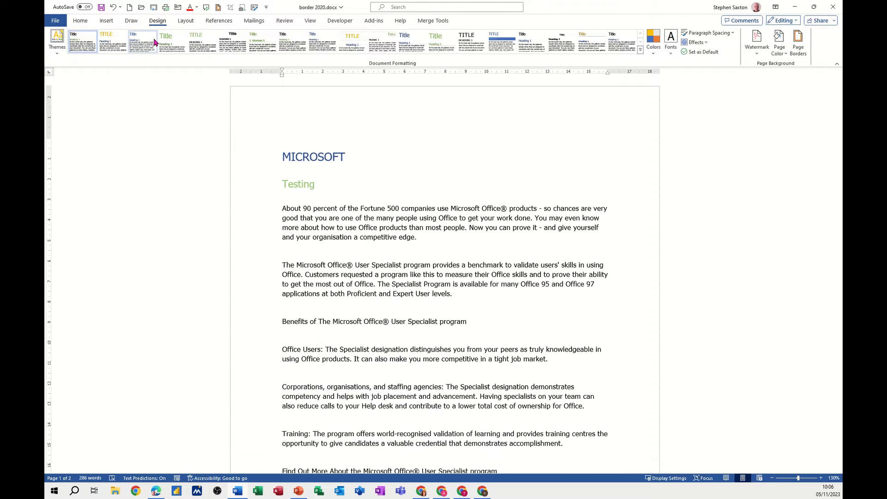
left_click(260, 43)
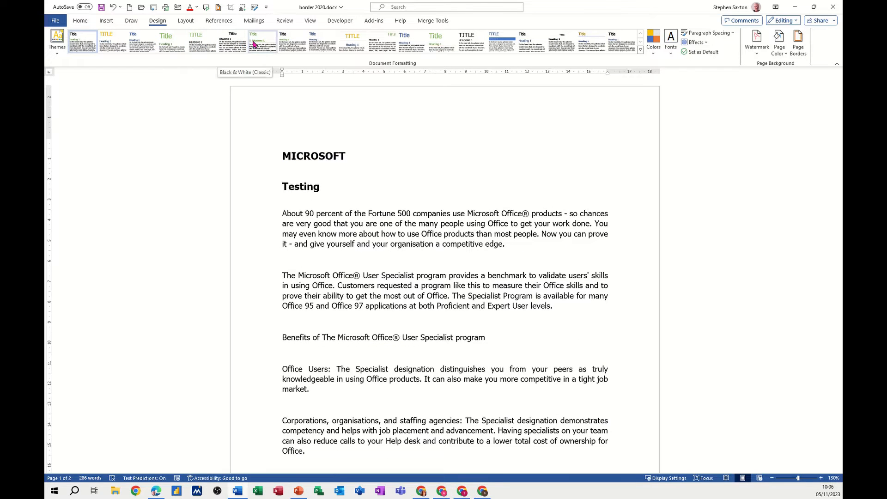
left_click(351, 42)
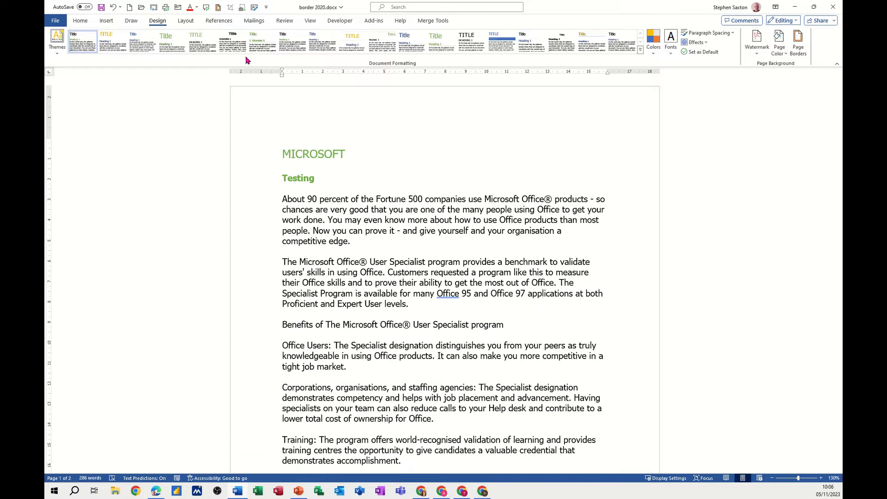
left_click(57, 41)
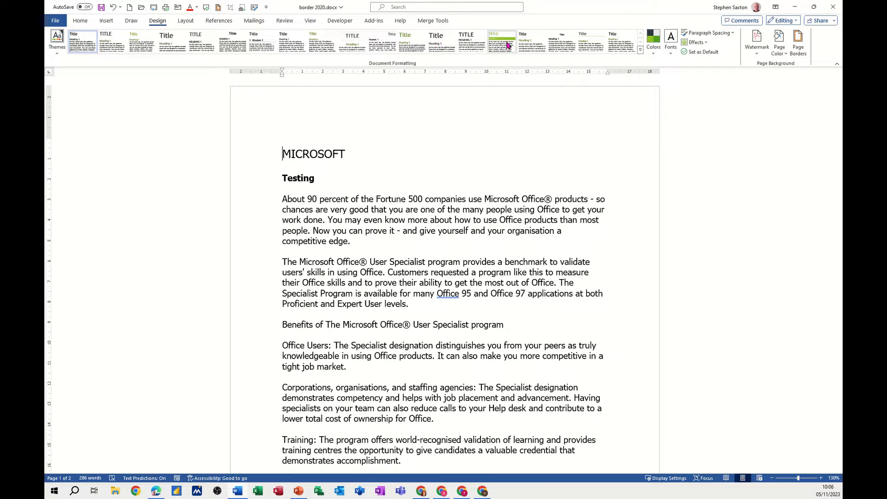
left_click(591, 41)
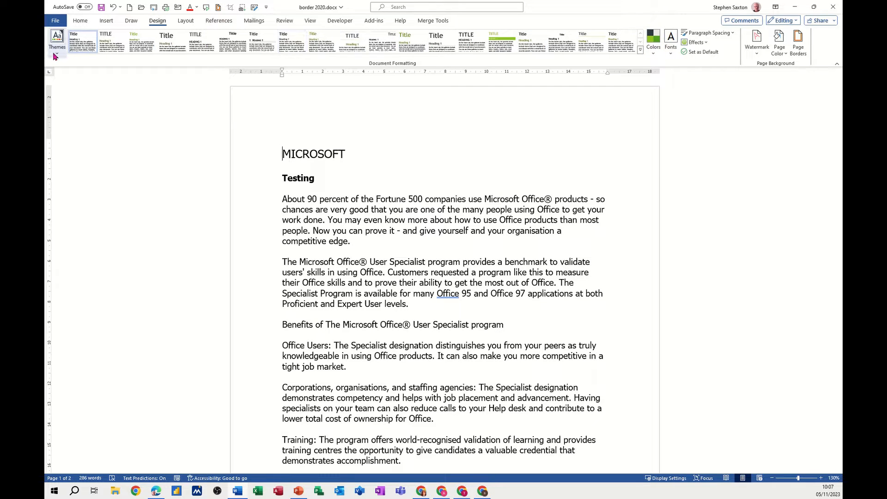
Step: Start creating a new custom theme colour set from the Colors palette list
left_click(57, 41)
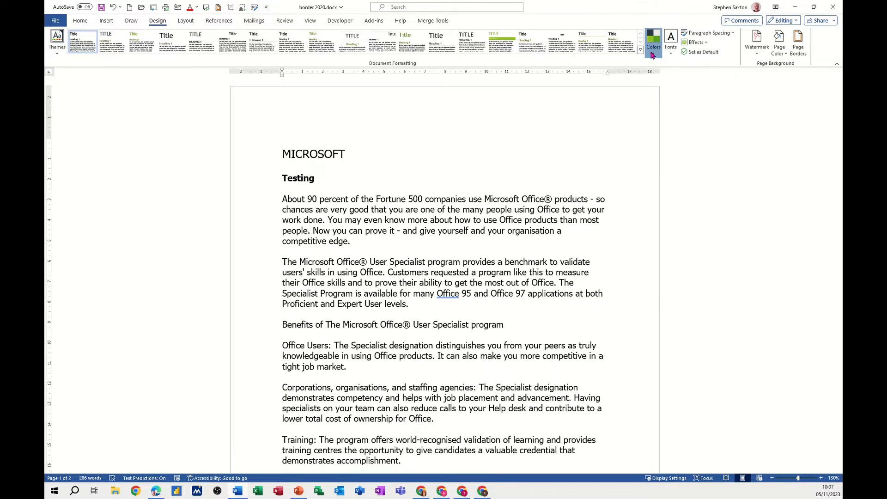
left_click(654, 43)
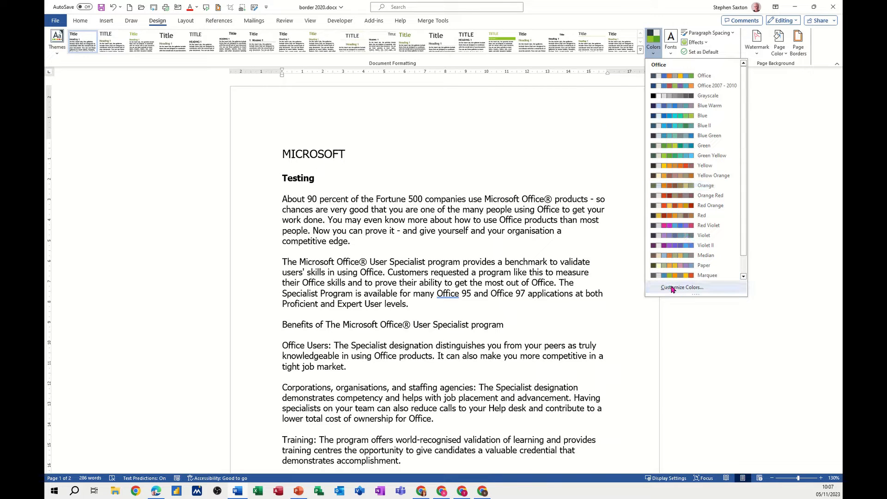
left_click(681, 286)
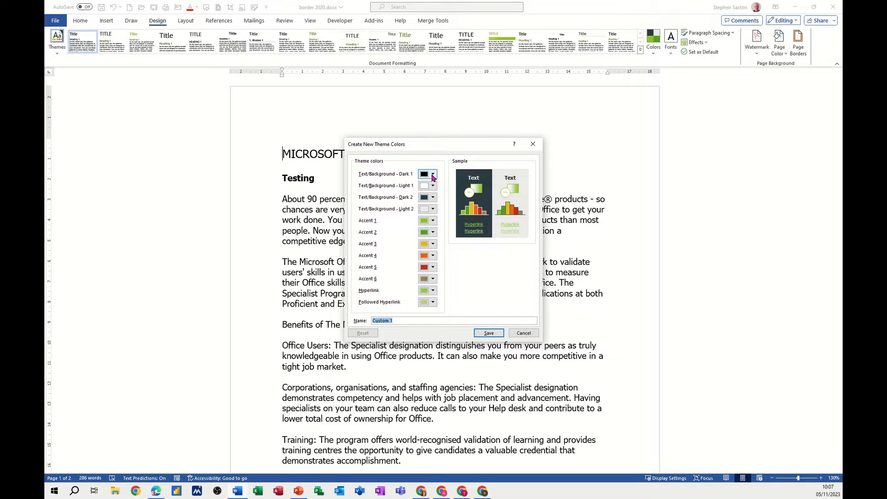
Step: Make the first dark text colour light blue-grey and the first light background gold
left_click(433, 174)
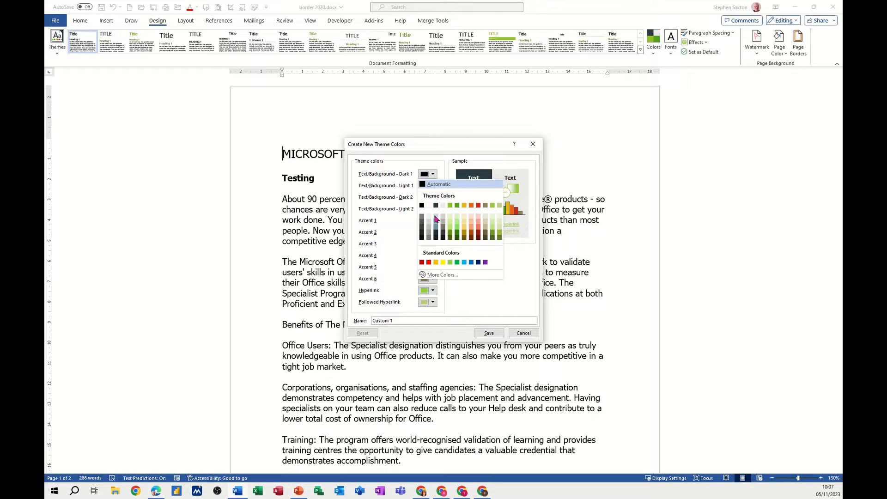
left_click(433, 173)
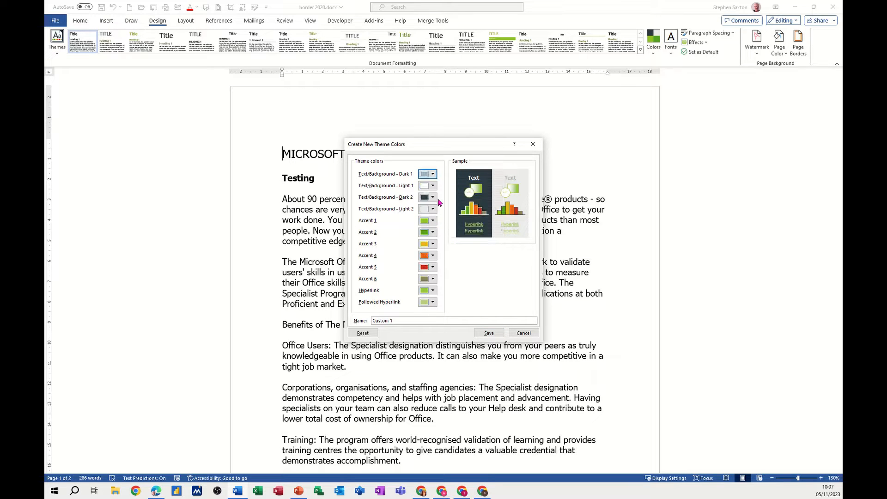
mouse_move(506, 181)
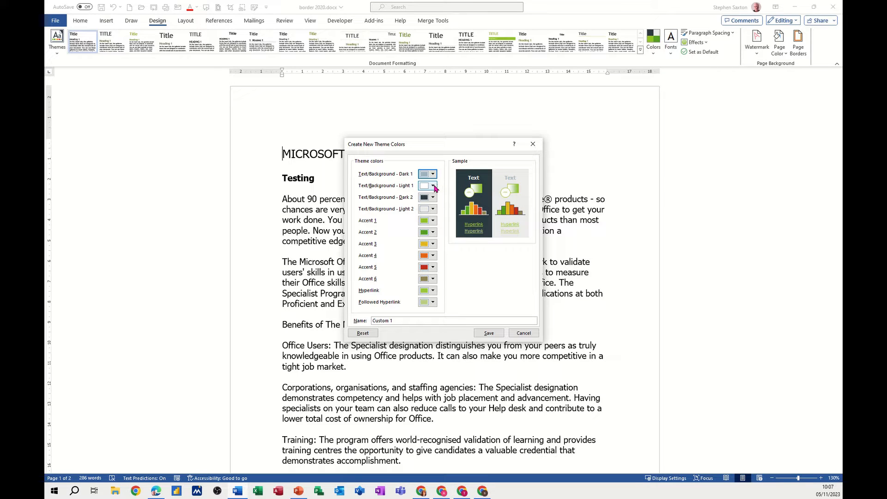
left_click(435, 186)
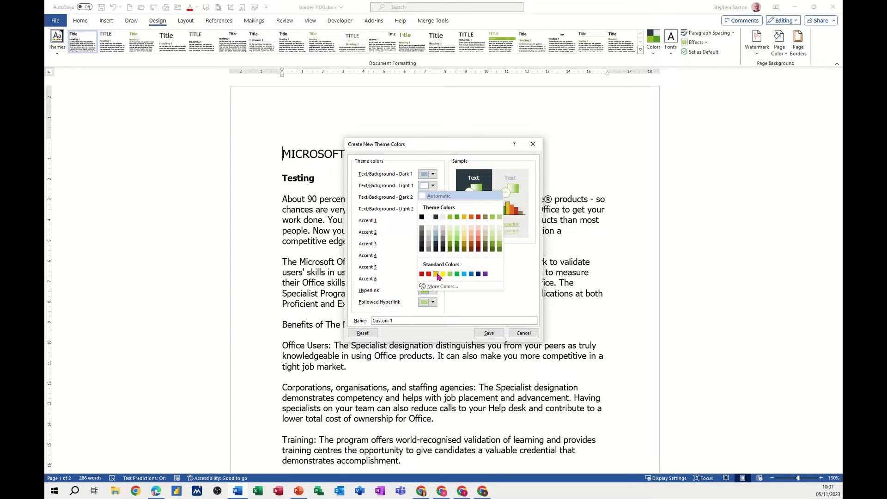
left_click(441, 275)
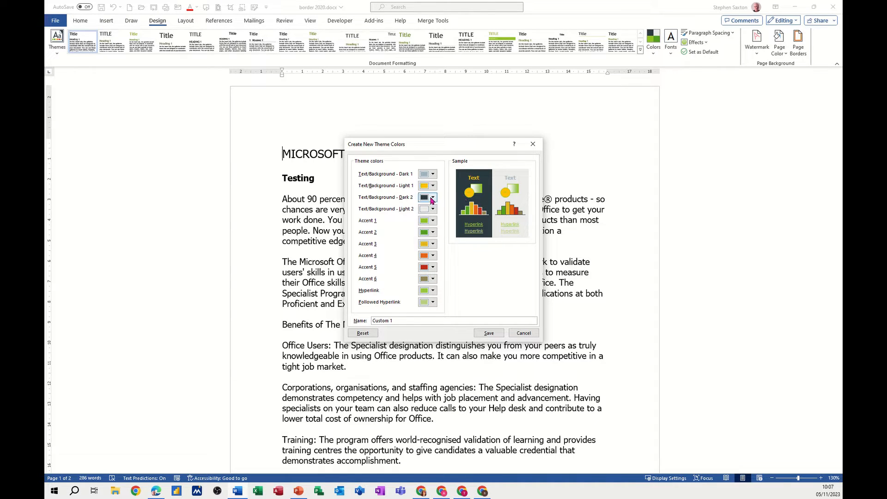
Step: Set the second dark background to grey and the second light background to black
left_click(432, 197)
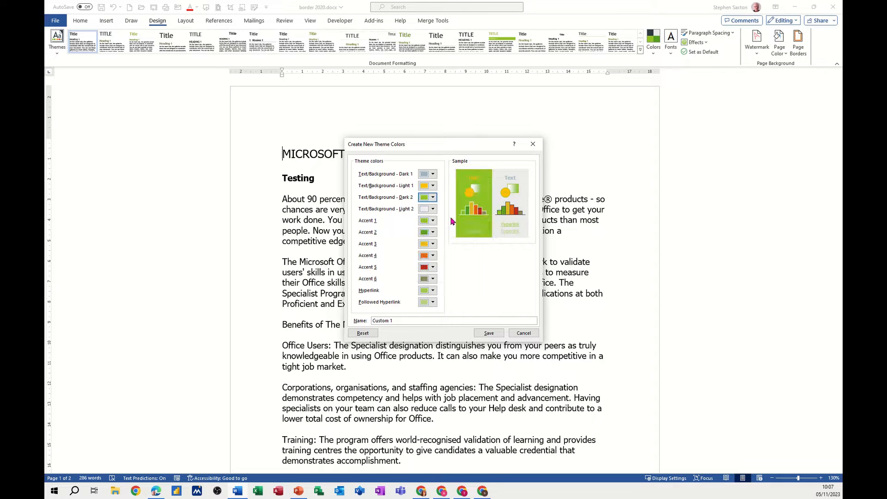
left_click(424, 197)
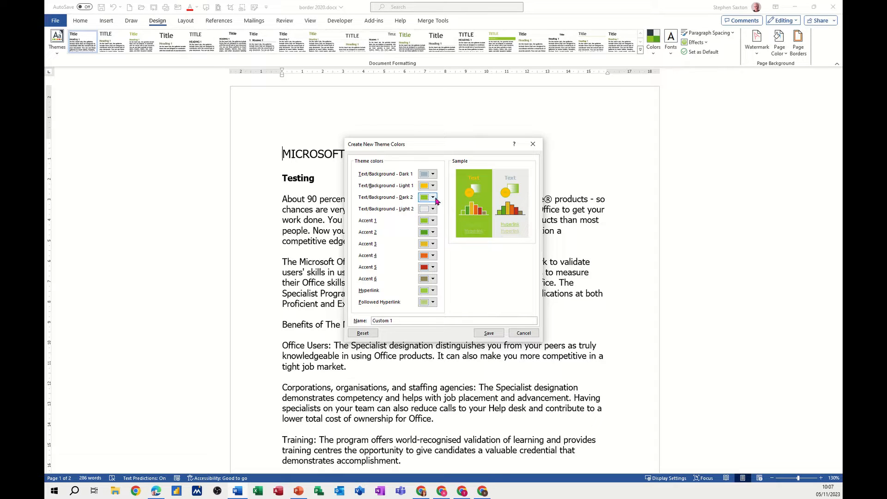
left_click(434, 197)
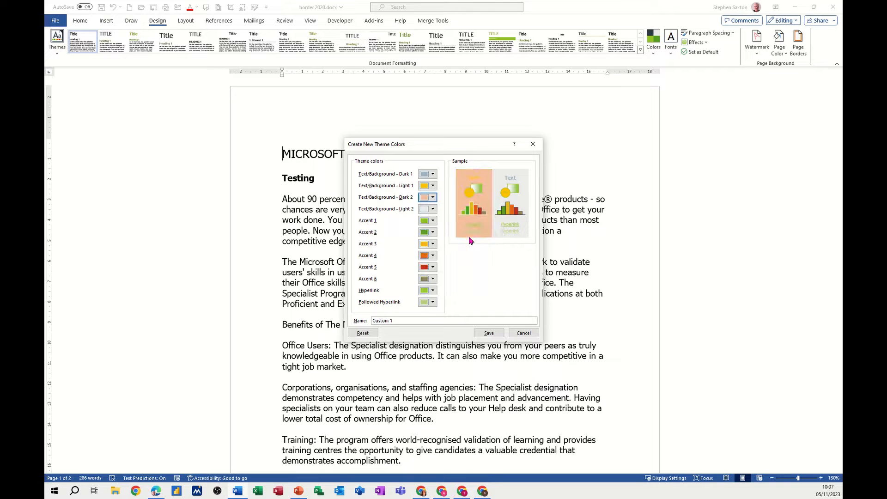
left_click(433, 197)
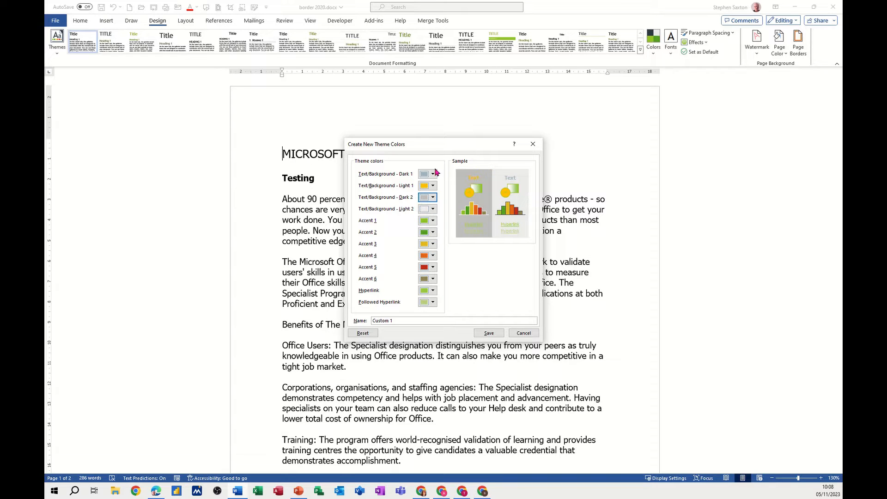
left_click(433, 209)
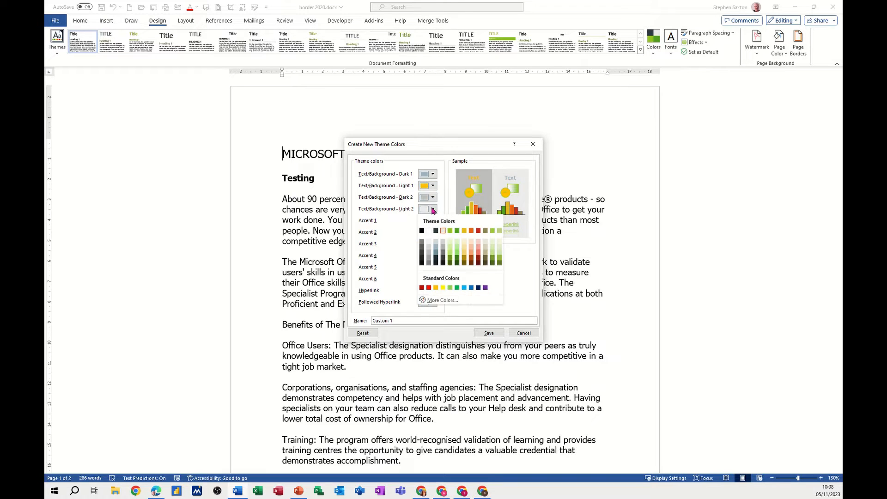
left_click(421, 231)
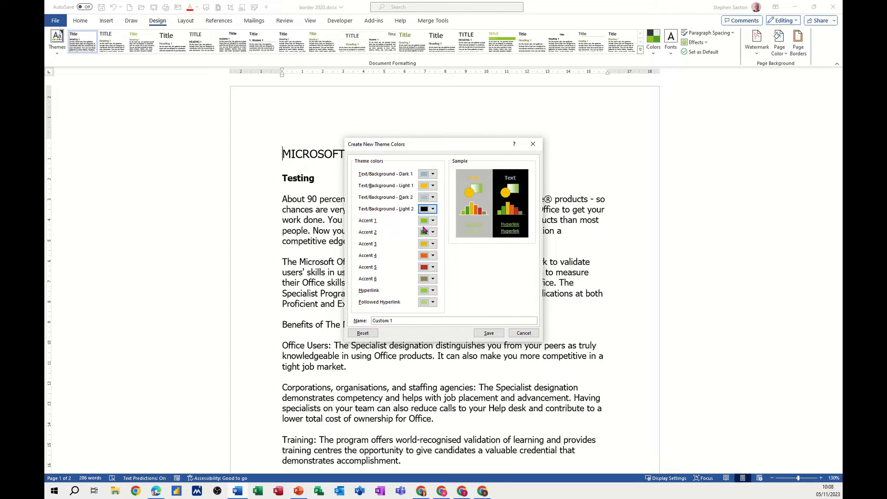
Step: Recolour Accent 1 salmon, Accent 2 a pale colour and Accent 3 black
left_click(433, 220)
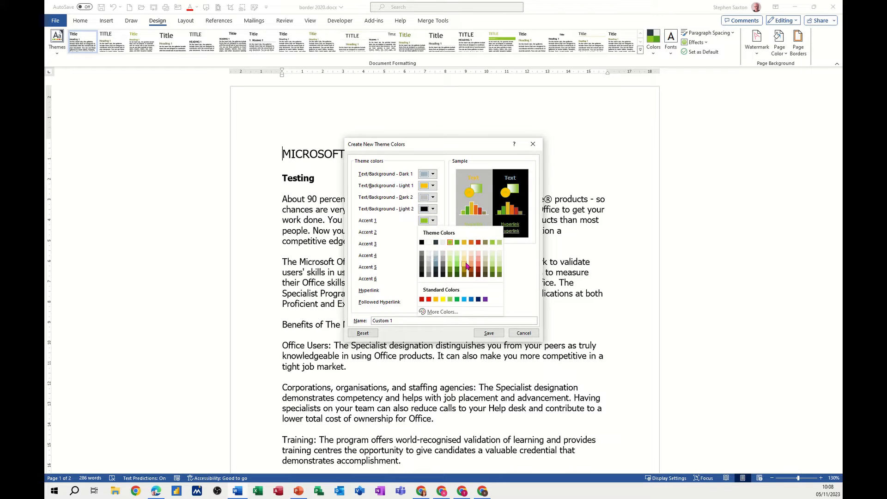
left_click(470, 262)
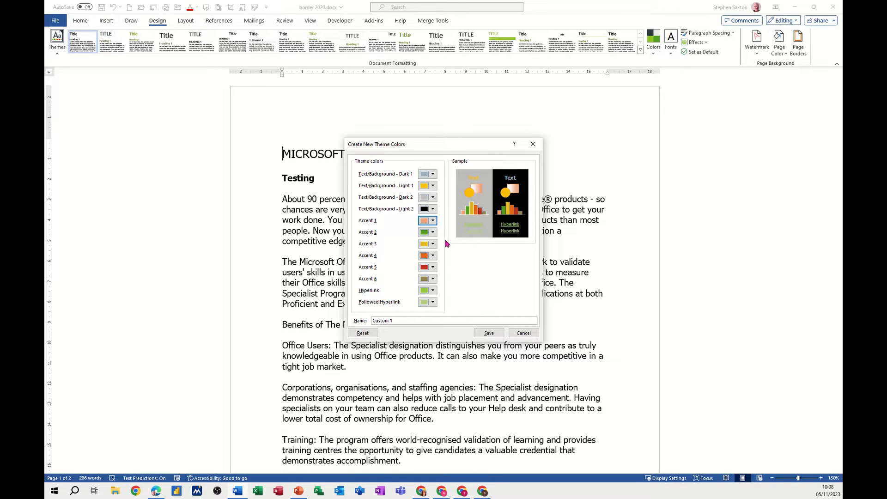
left_click(433, 244)
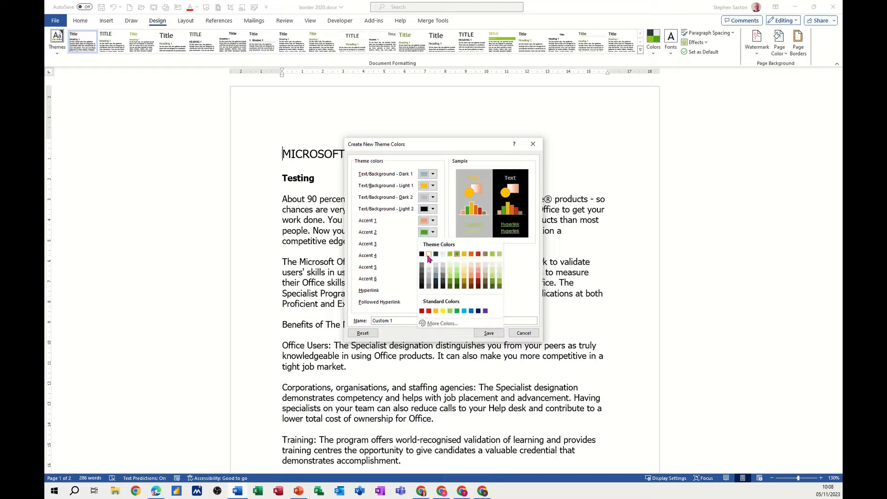
left_click(428, 253)
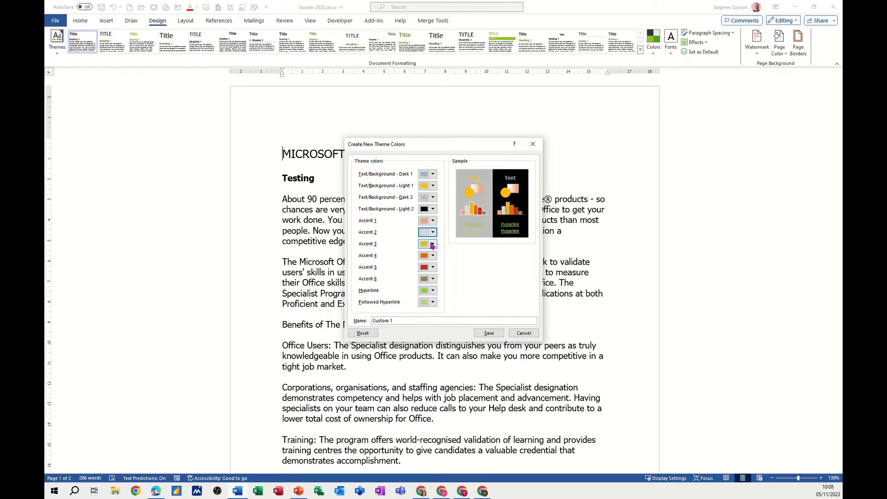
left_click(434, 255)
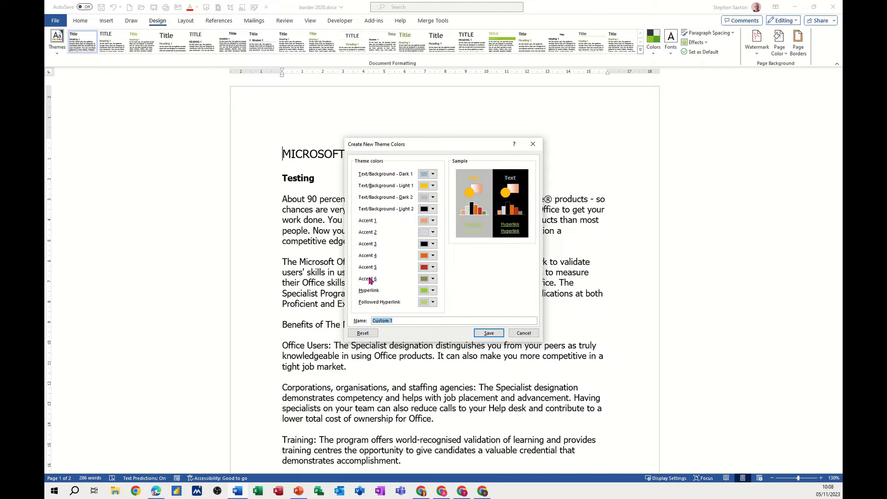
Step: Name the custom theme colours 'steve' and save them
type("steve")
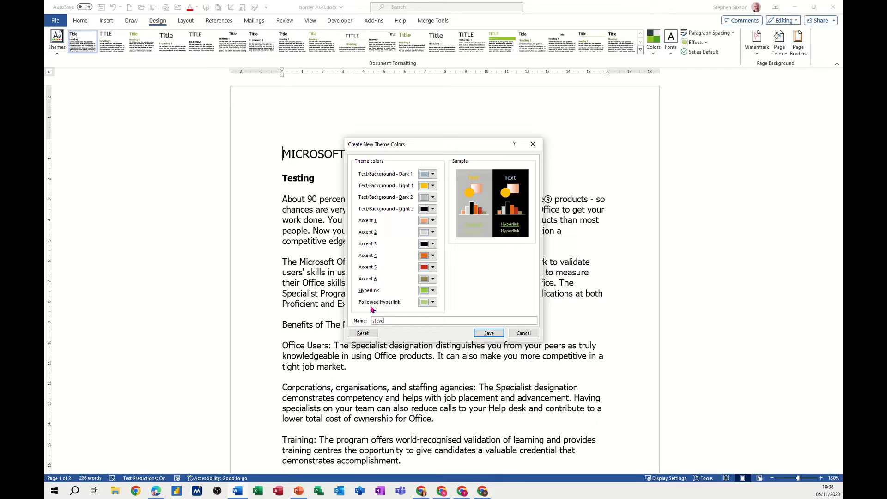
left_click(487, 333)
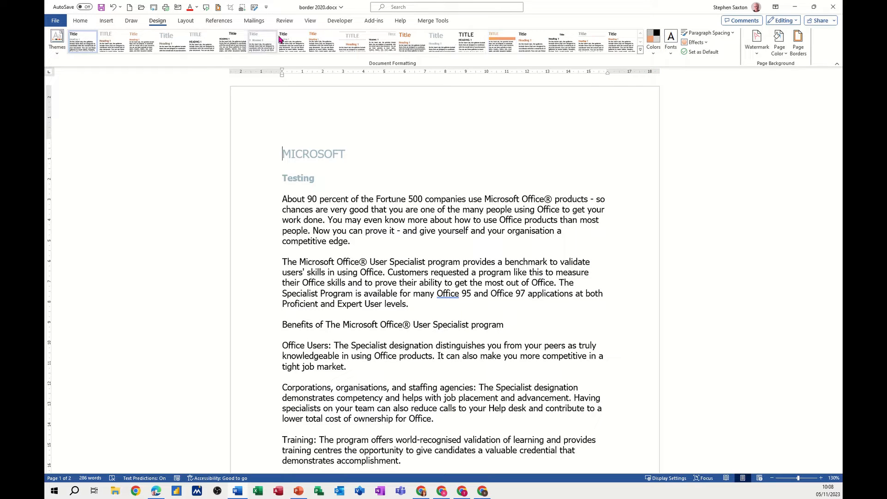
Step: Choose the custom 'steve' colour set for the document from the Colors list
left_click(653, 41)
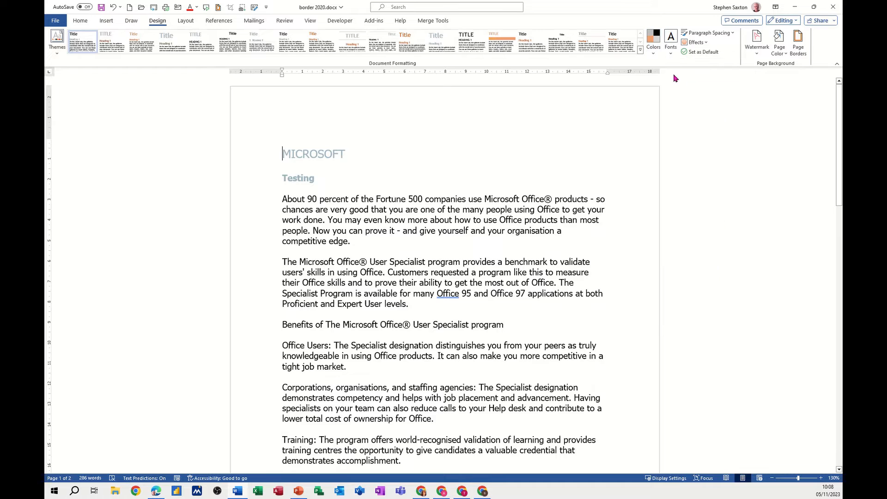
left_click(653, 41)
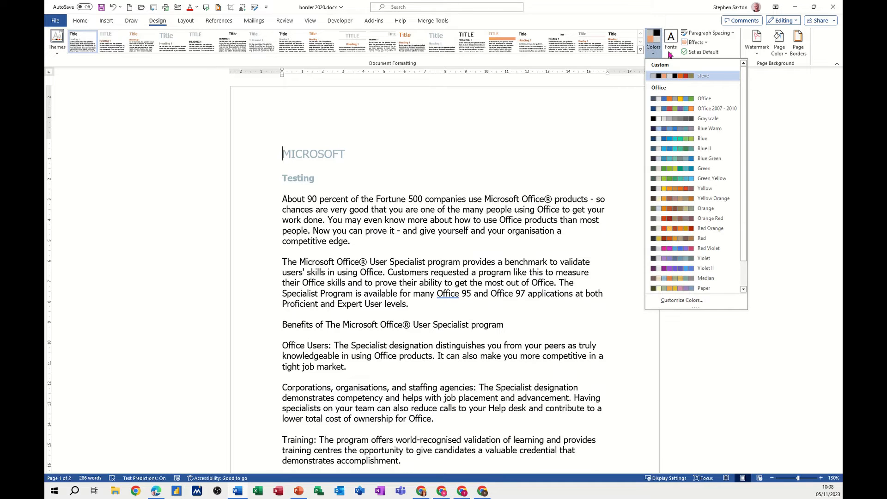
left_click(670, 41)
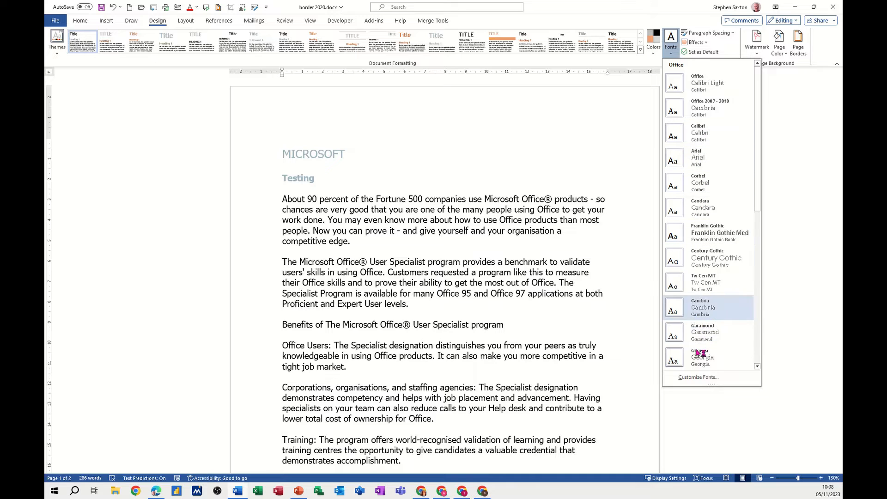
Step: Create custom theme fonts with Tahoma for heading and body, named 'steve'
left_click(699, 377)
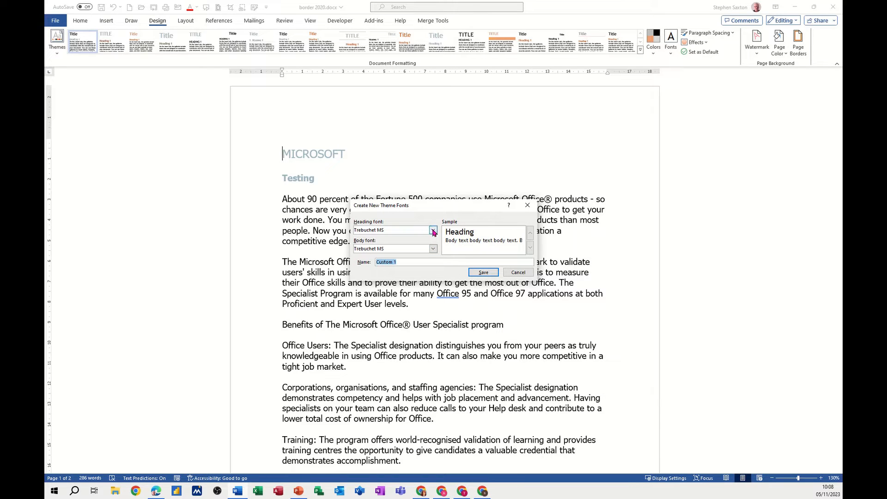
left_click(433, 230)
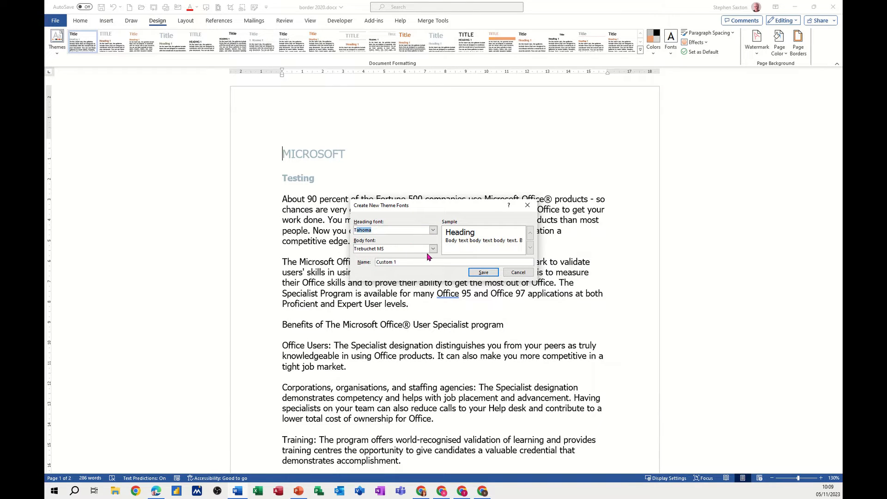
left_click(434, 249)
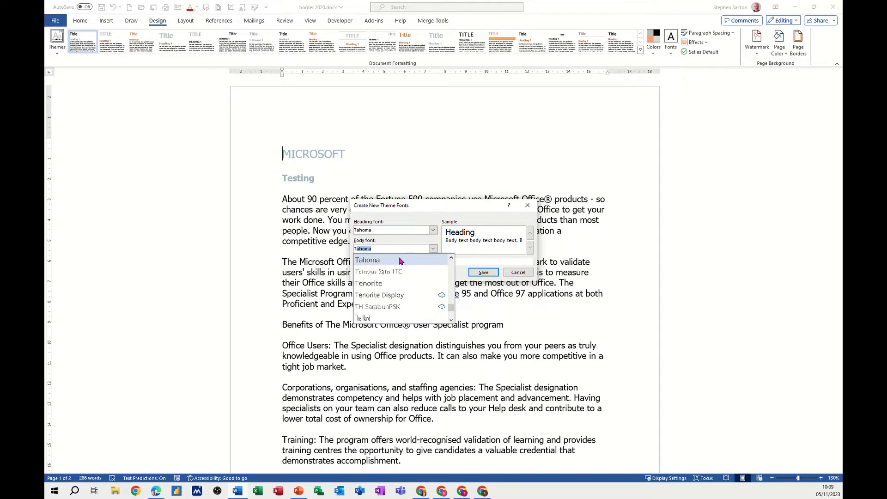
left_click(367, 260)
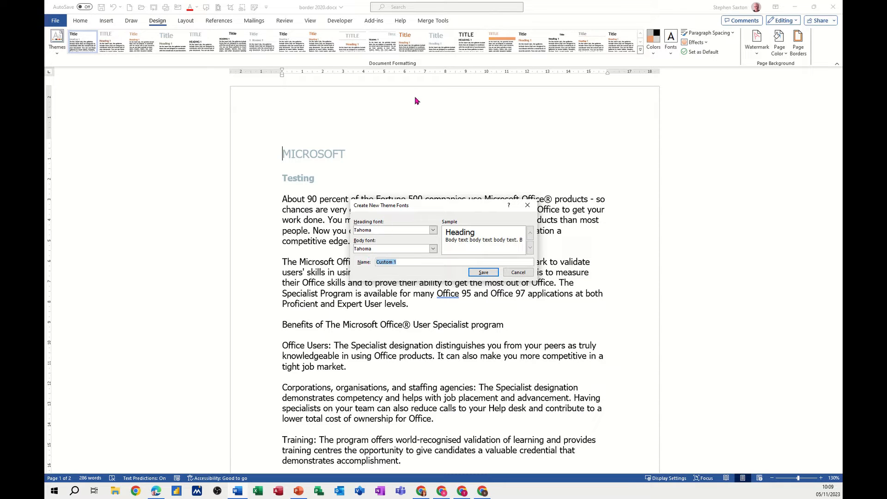
type("steve")
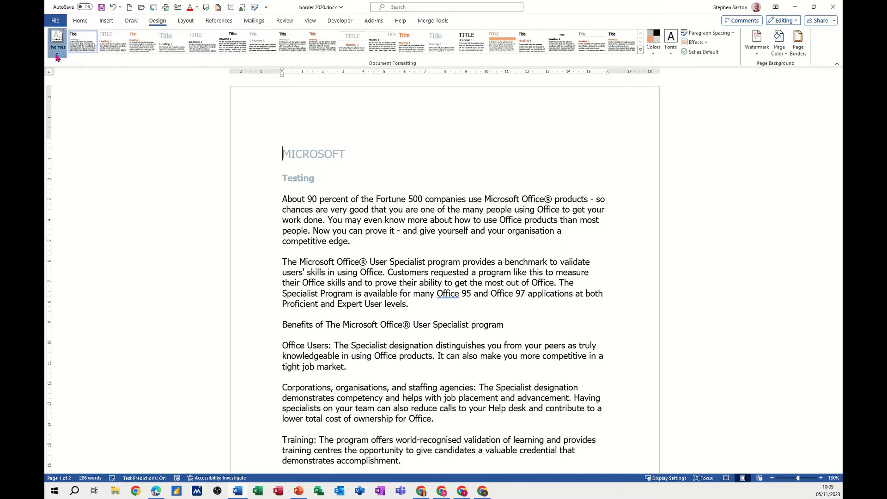
Step: Save the current theme to a file named 'steve'
left_click(56, 43)
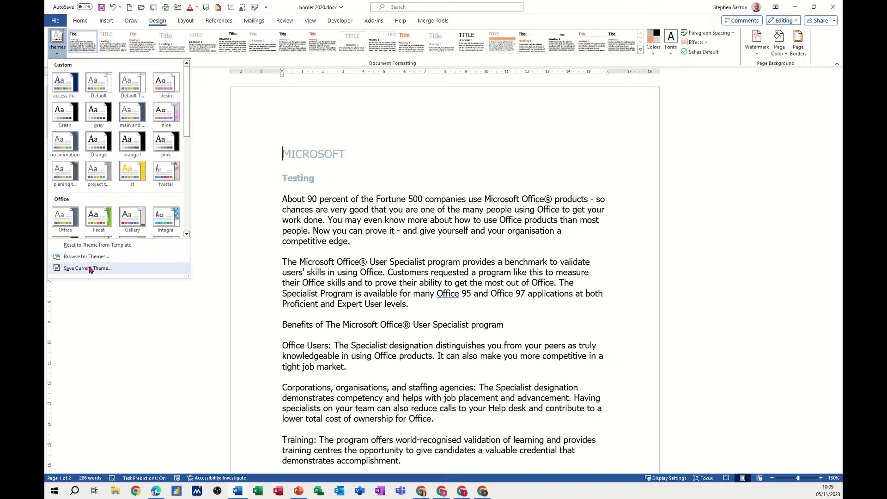
left_click(88, 268)
type("s")
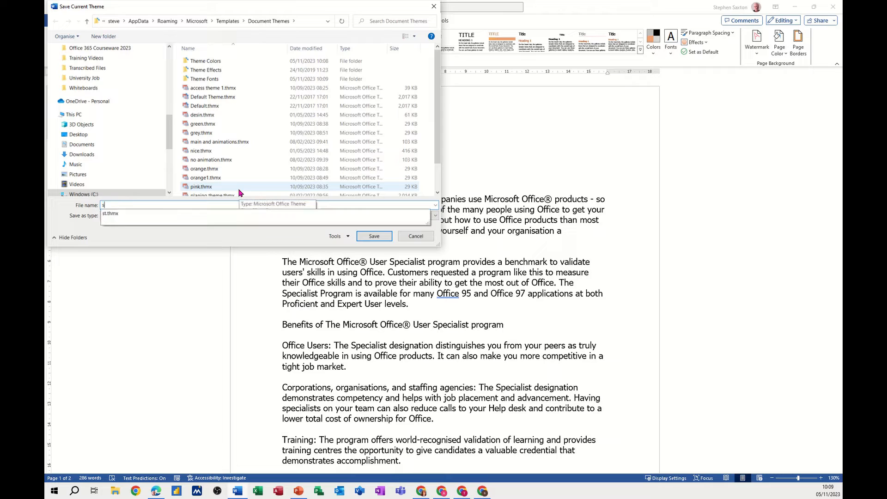
type("teve")
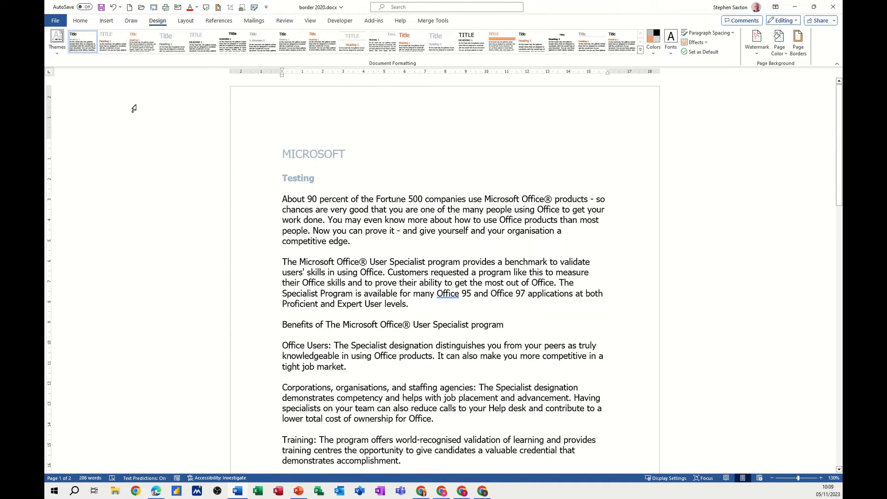
left_click(283, 153)
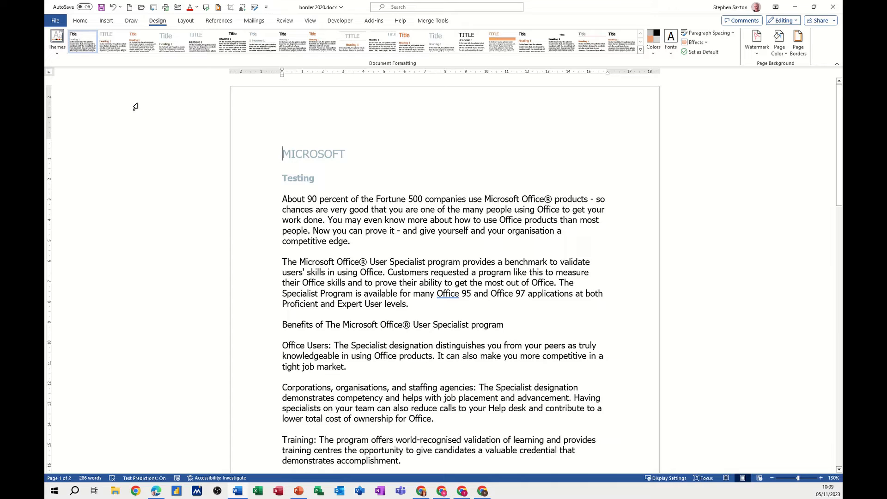
Step: Check the Themes gallery lists the saved 'steve' theme without changing theme
left_click(56, 40)
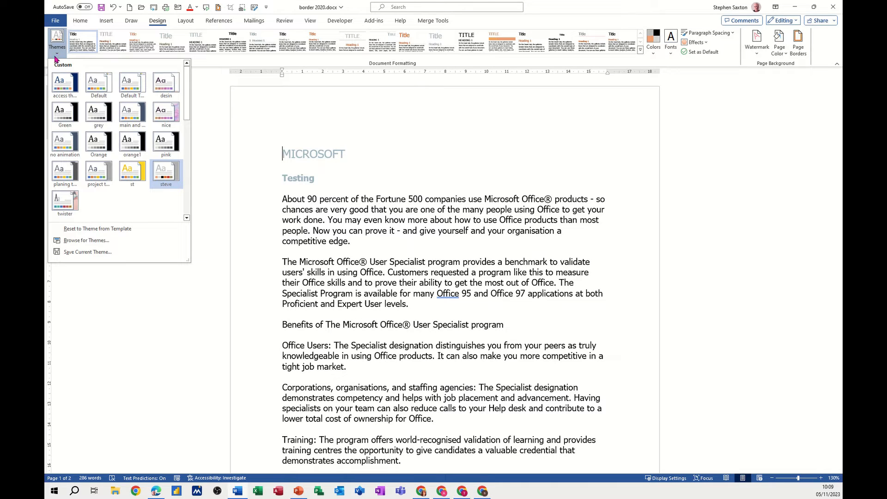
left_click(166, 171)
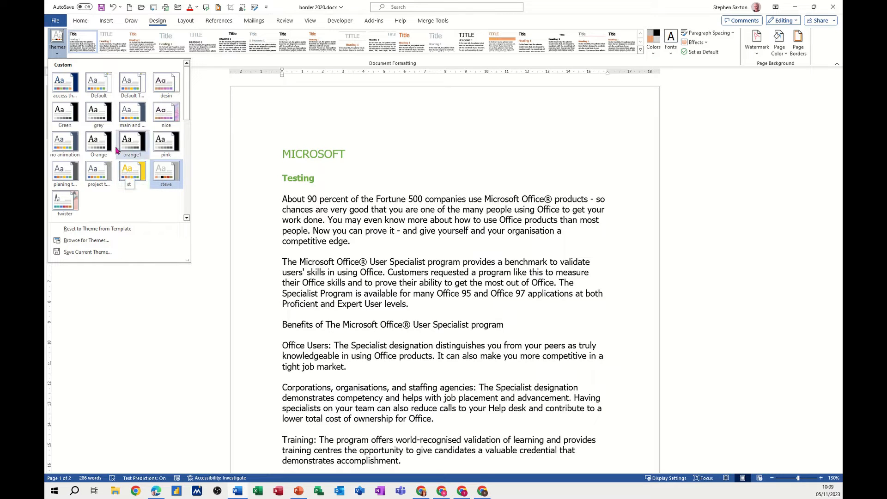
left_click(122, 177)
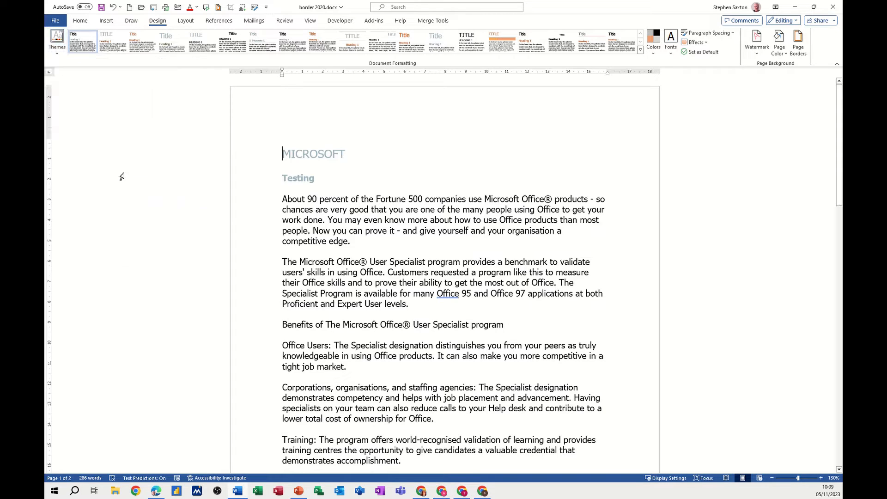
left_click(140, 42)
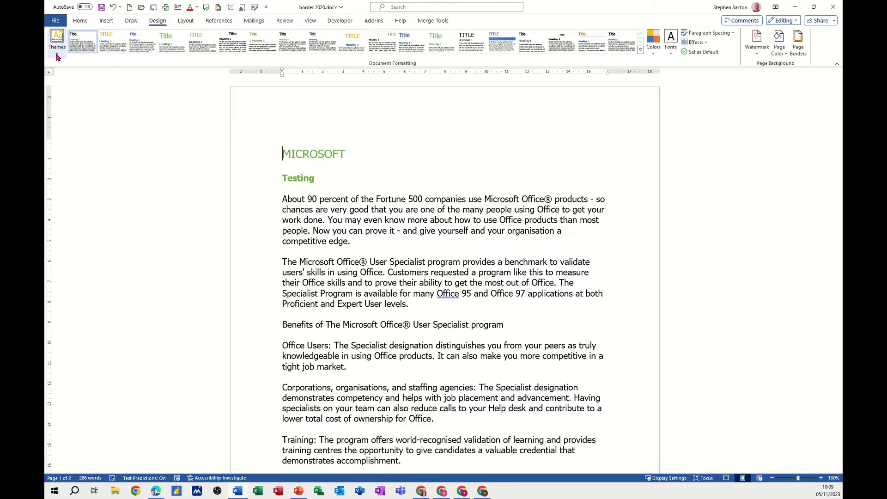
left_click(57, 41)
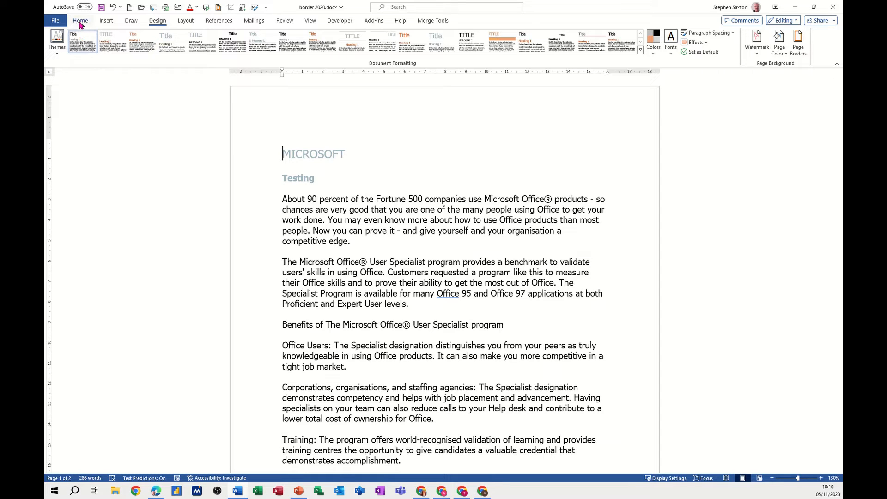
Step: Shade the MICROSOFT heading orange with an outside border and update Heading 1 to match
left_click(79, 20)
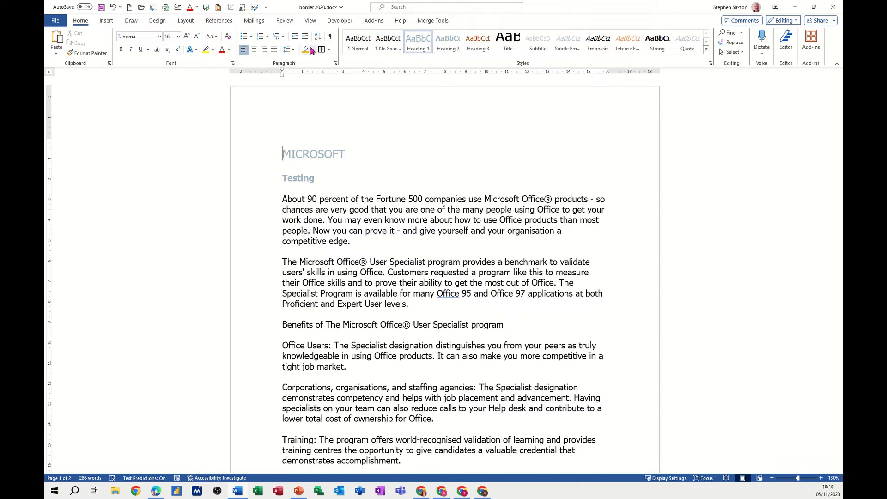
left_click(305, 50)
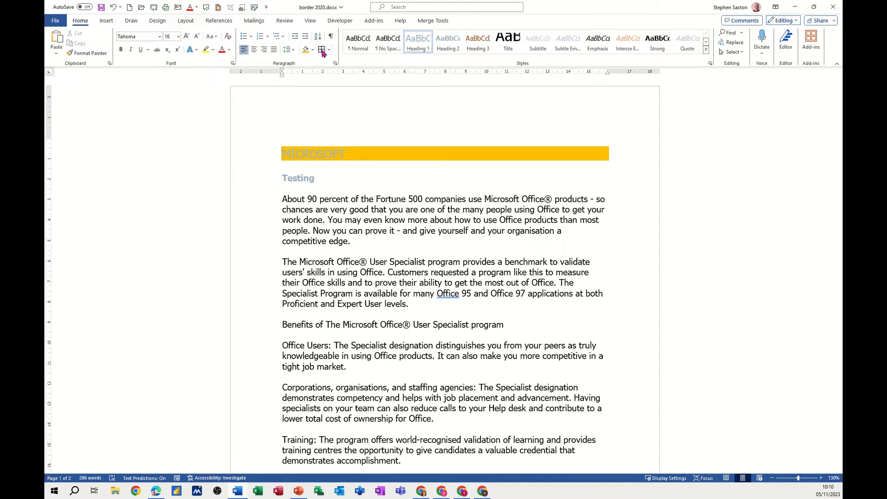
left_click(322, 50)
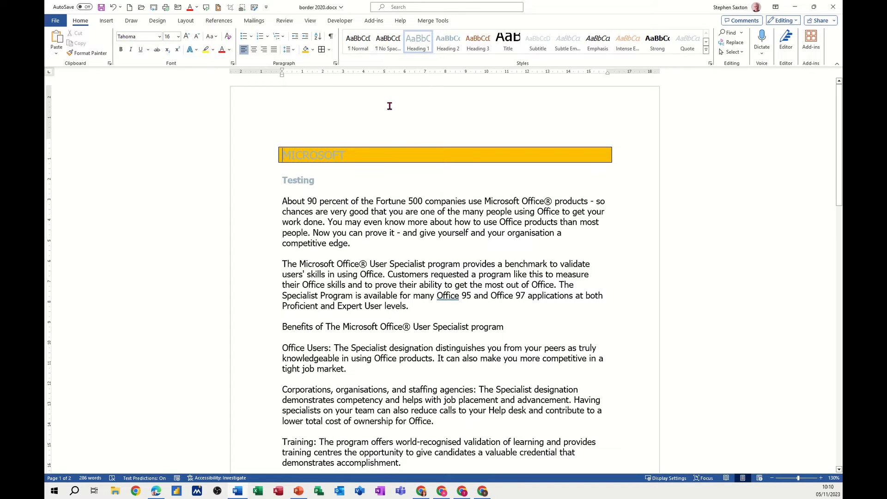
right_click(417, 41)
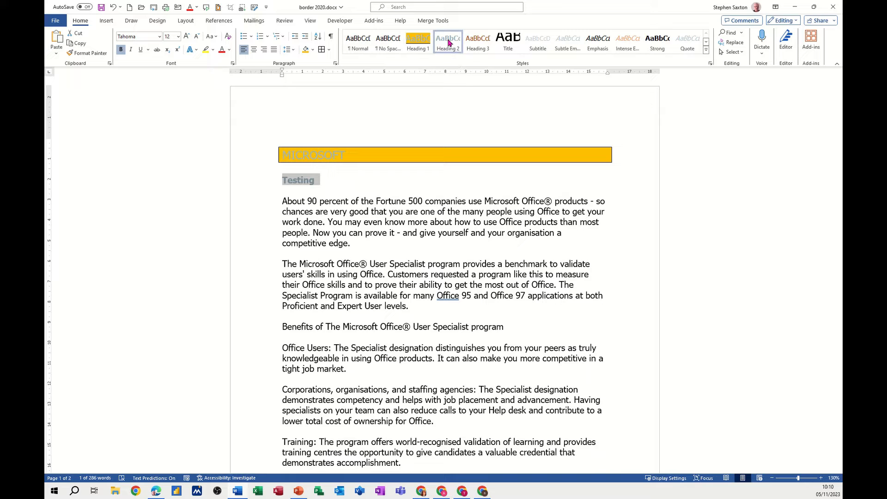
right_click(448, 42)
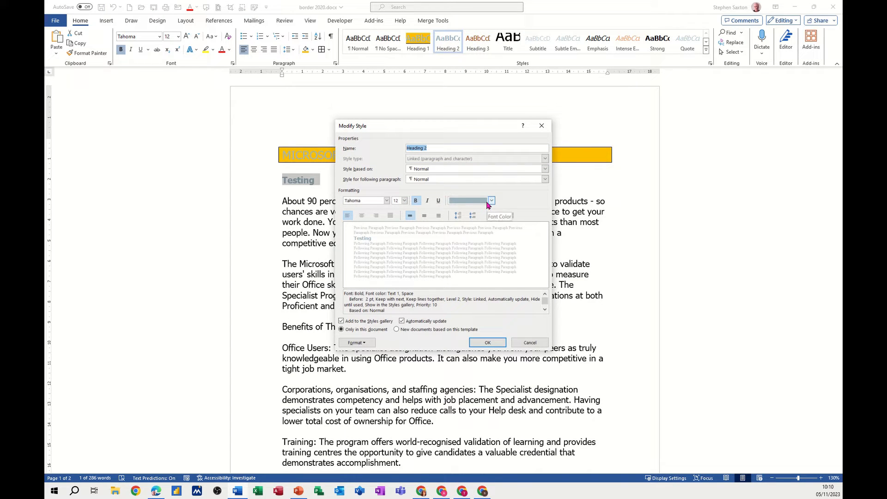
Step: Give the Testing heading green text on dark grey shading and update Heading 2 to match
left_click(491, 201)
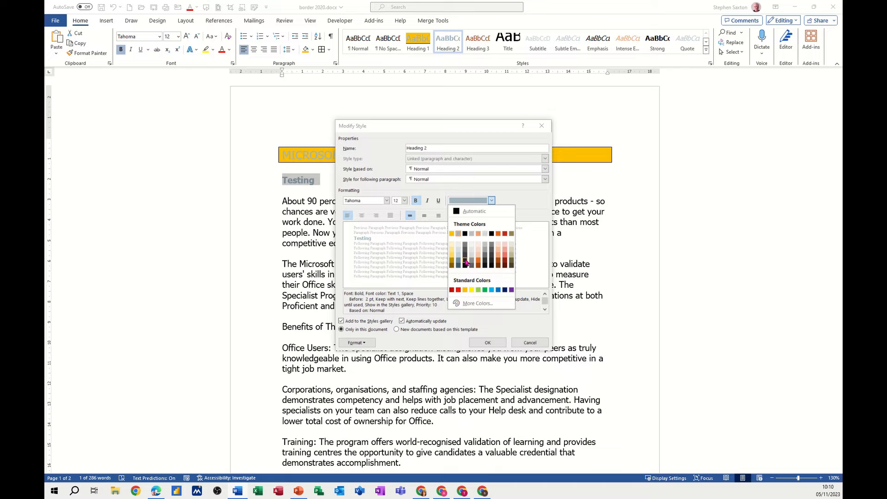
mouse_move(498, 258)
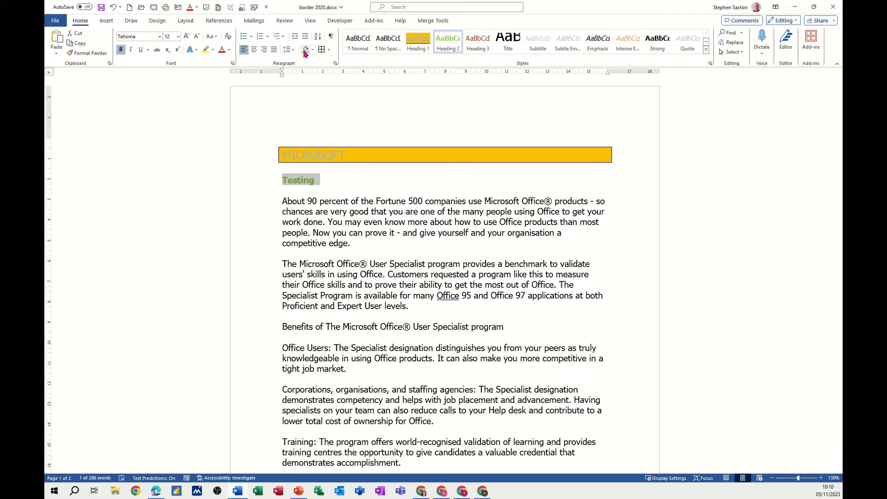
left_click(313, 50)
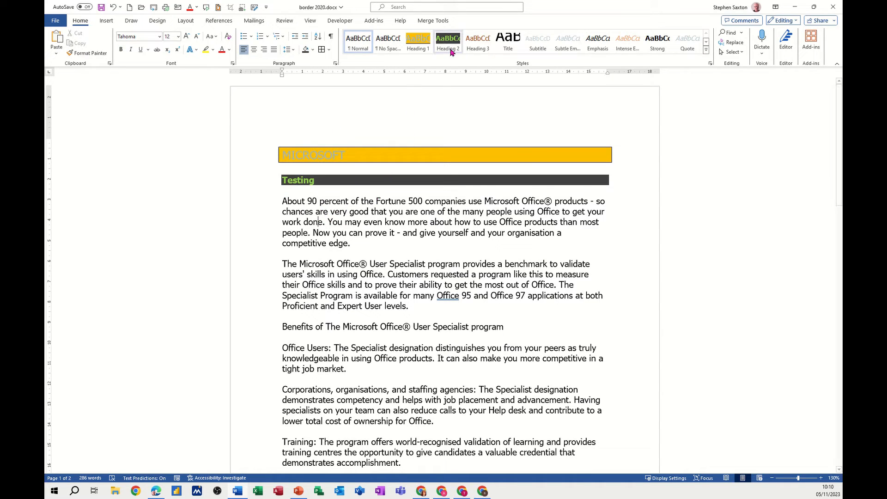
right_click(448, 43)
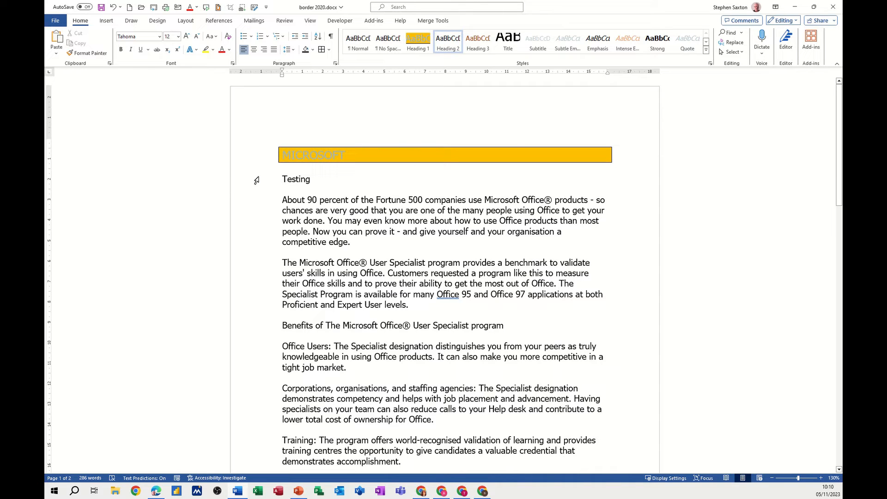
right_click(448, 42)
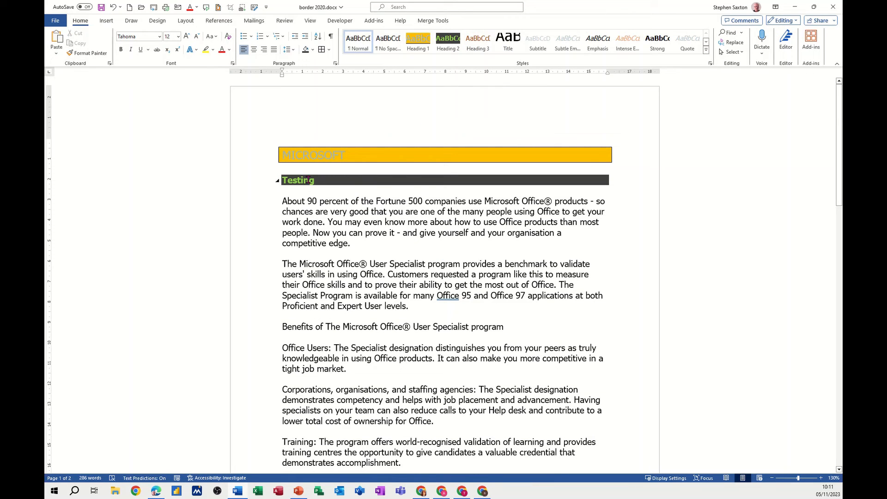
left_click(447, 41)
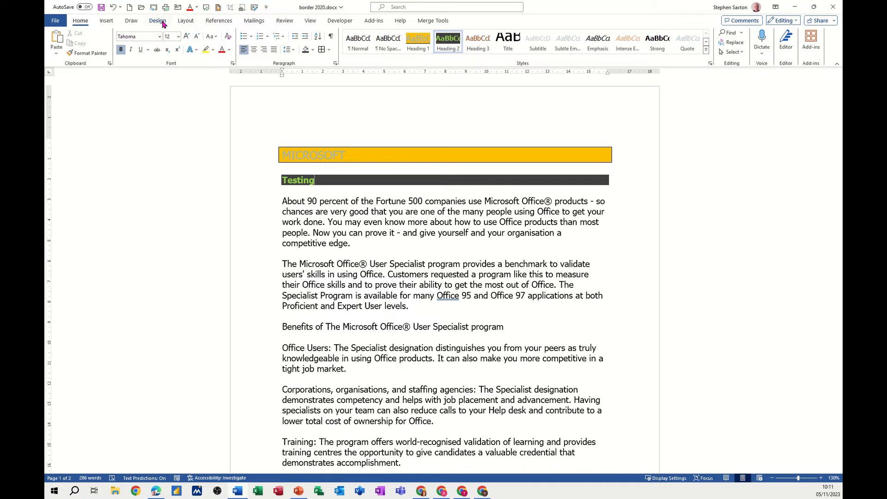
Step: Centre the headings and set document-wide Double paragraph spacing
left_click(157, 20)
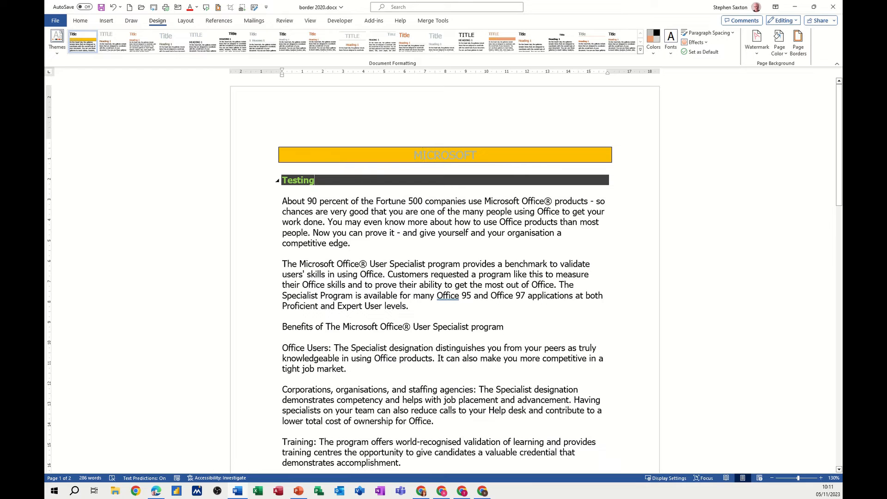
left_click(446, 180)
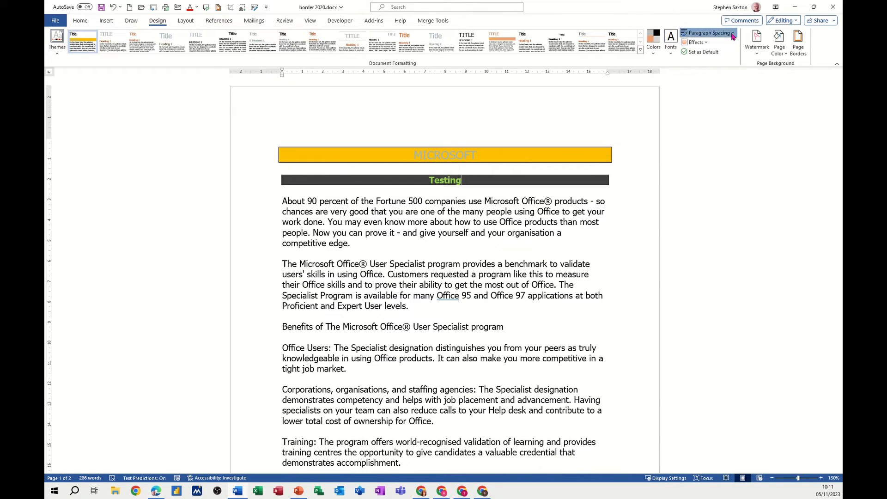
left_click(709, 33)
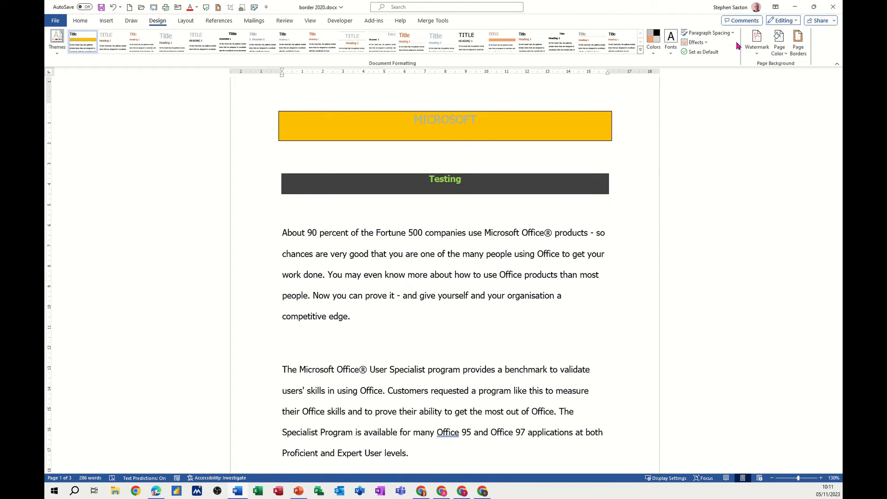
left_click(708, 33)
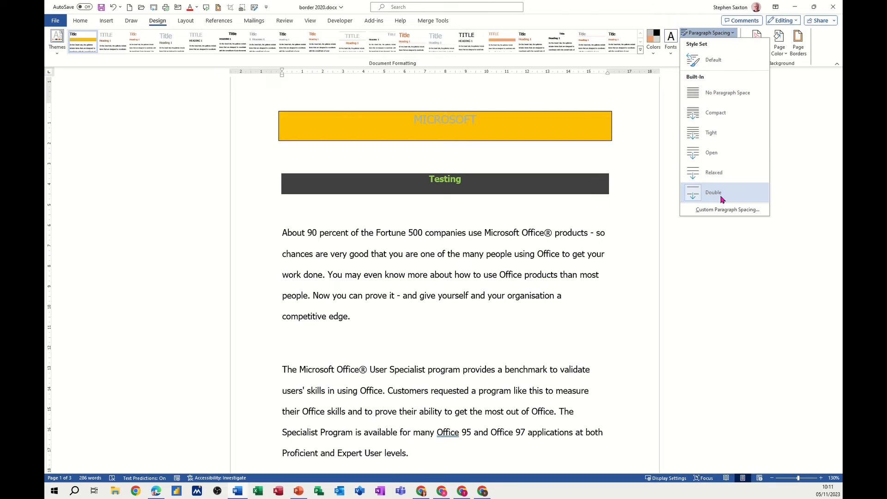
mouse_move(713, 192)
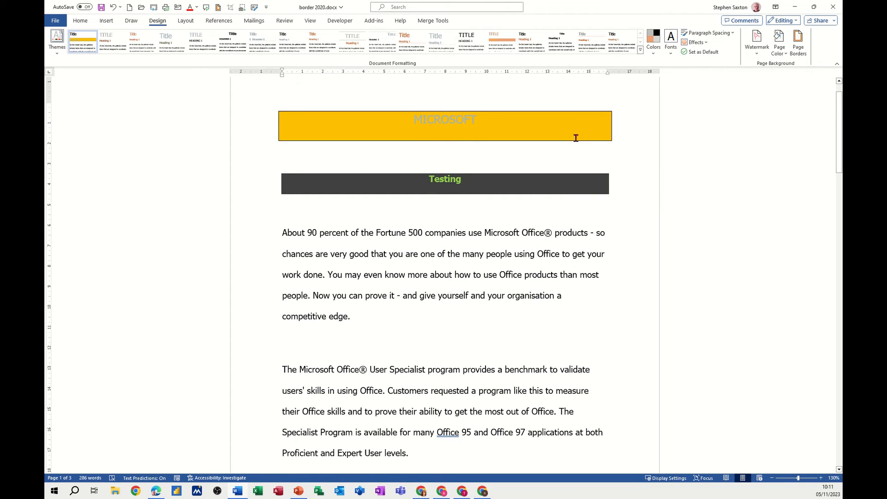
Step: Save the current document formatting as a new style set named 'steve'
left_click(640, 50)
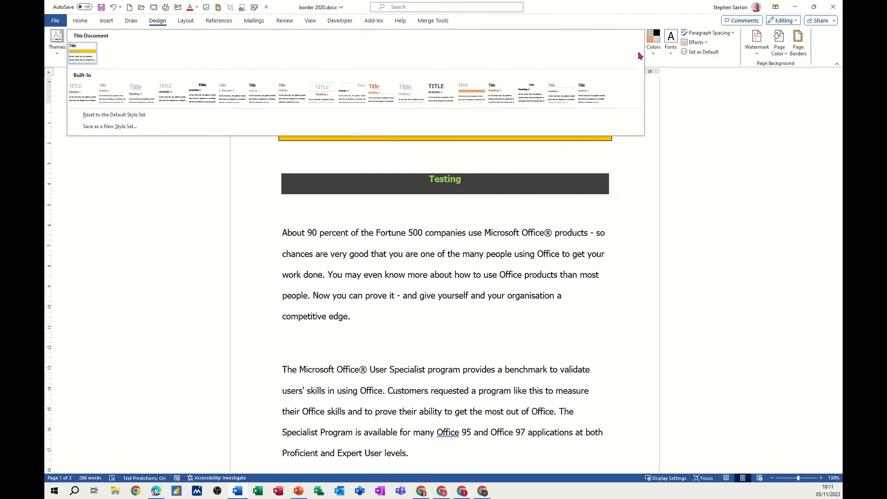
mouse_move(110, 127)
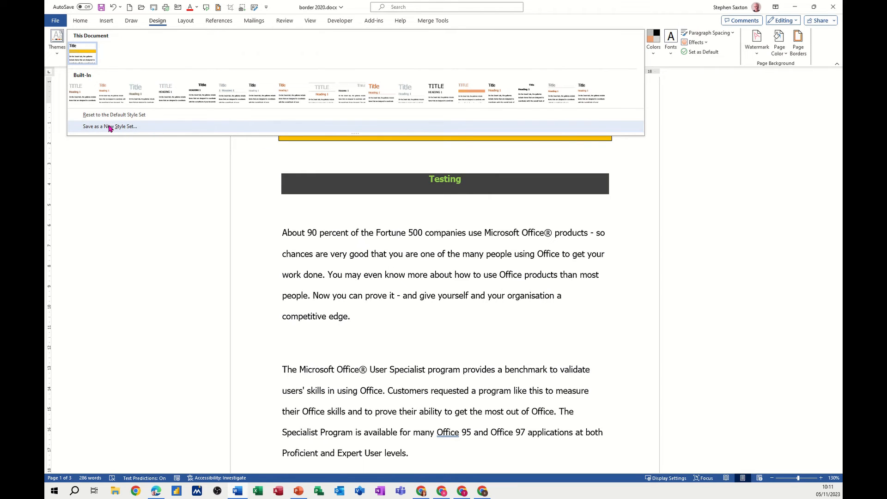
left_click(110, 127)
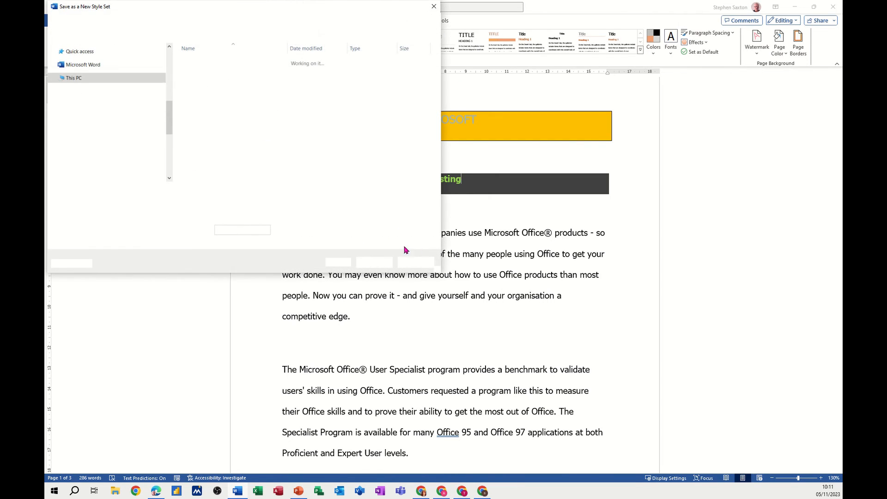
type("steve")
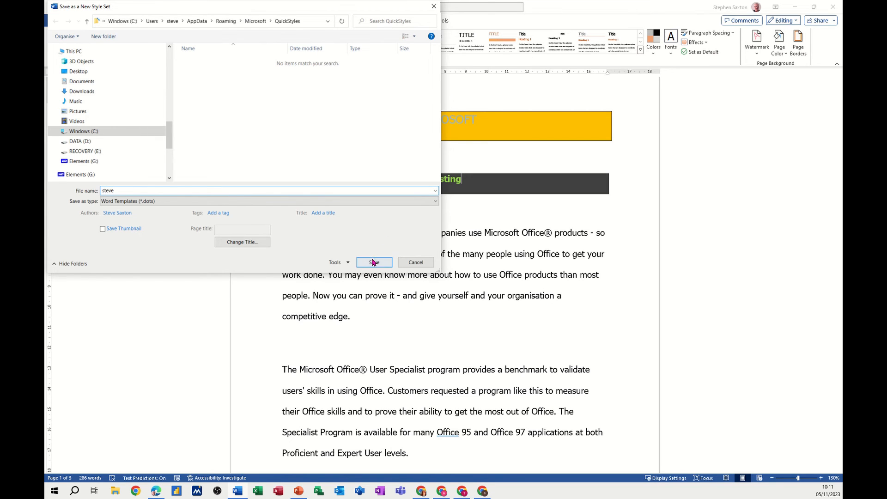
left_click(374, 261)
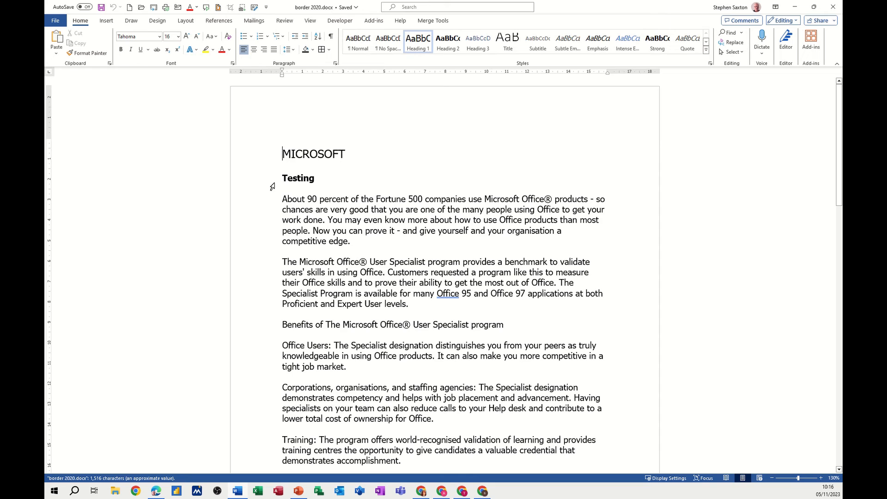
Step: Apply the custom 'steve' style set from the Design gallery, restoring the gold title bar and shaded headings
left_click(157, 21)
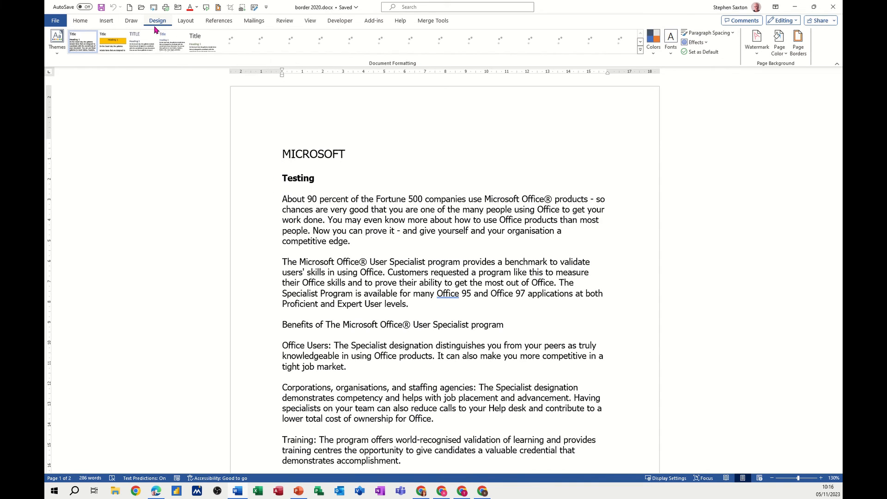
left_click(111, 42)
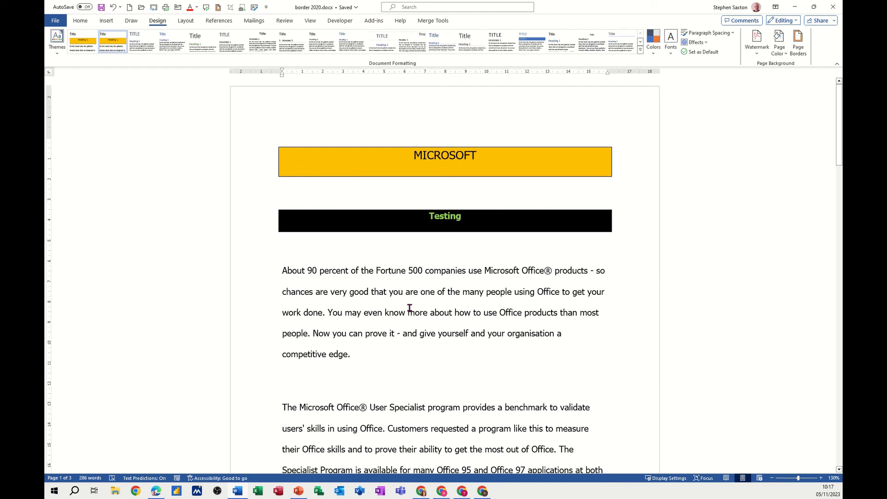
left_click(414, 155)
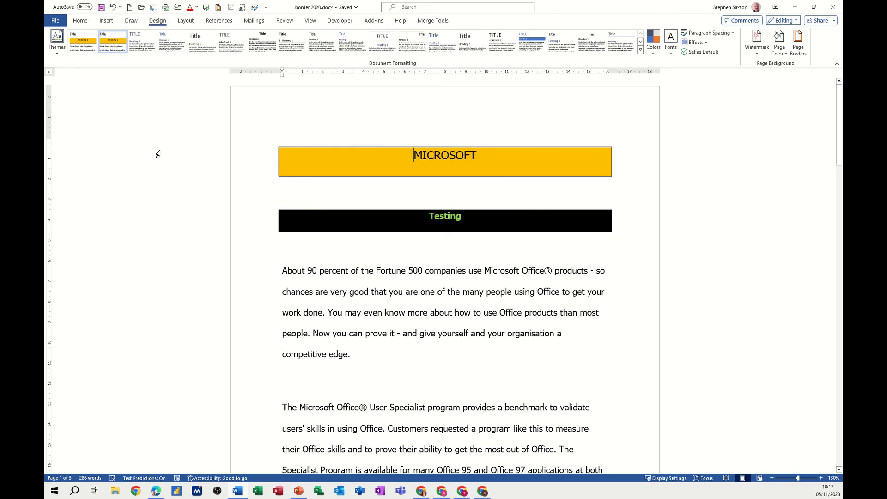
left_click(57, 41)
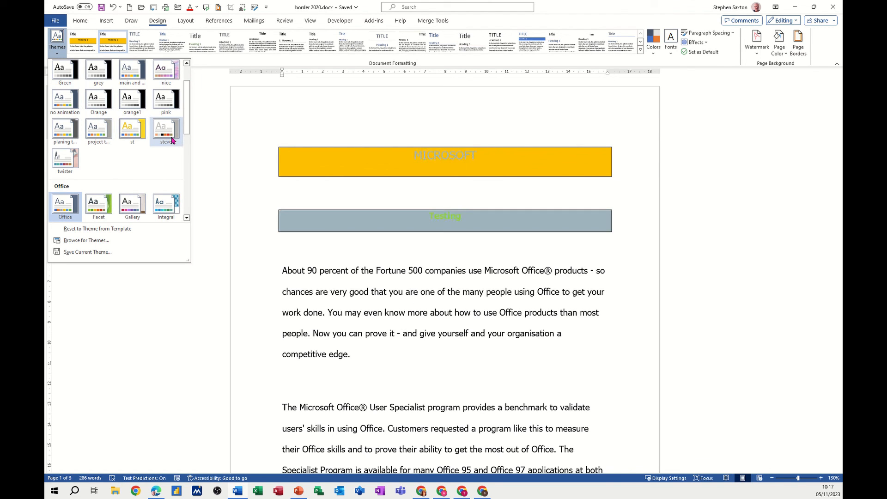
Step: Show the Themes gallery so the custom 'steve' theme is listed
left_click(98, 129)
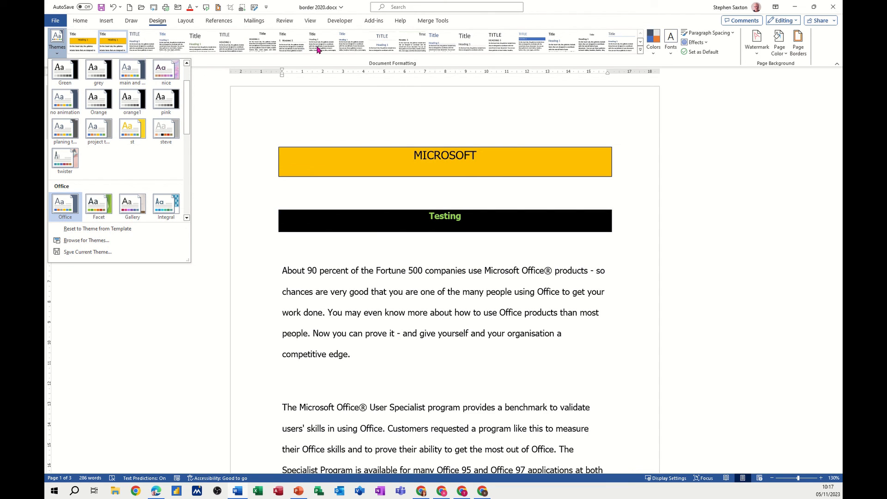
mouse_move(274, 188)
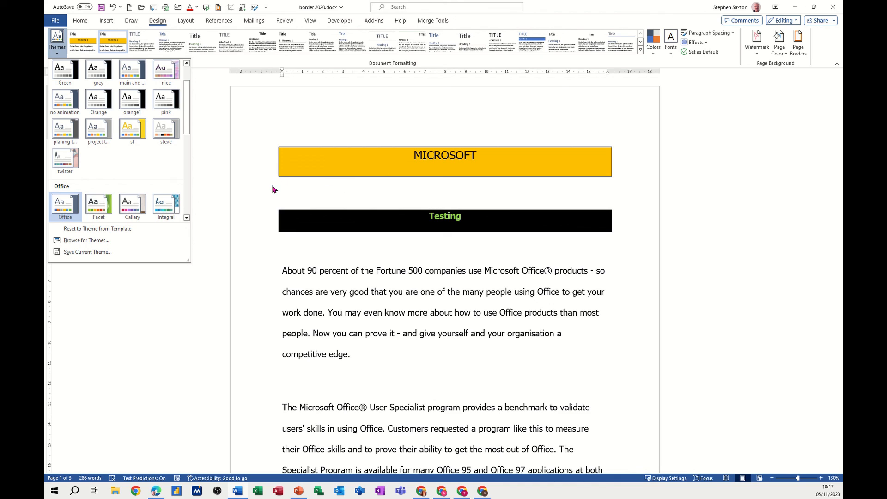
mouse_move(280, 272)
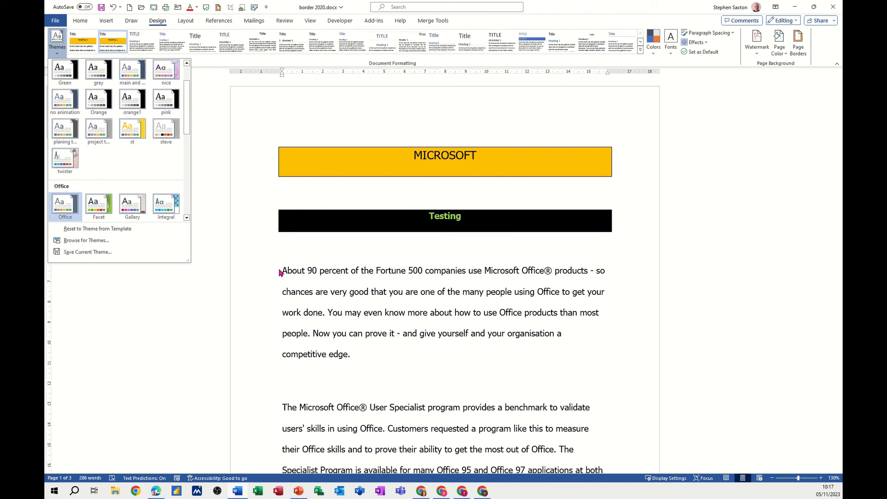